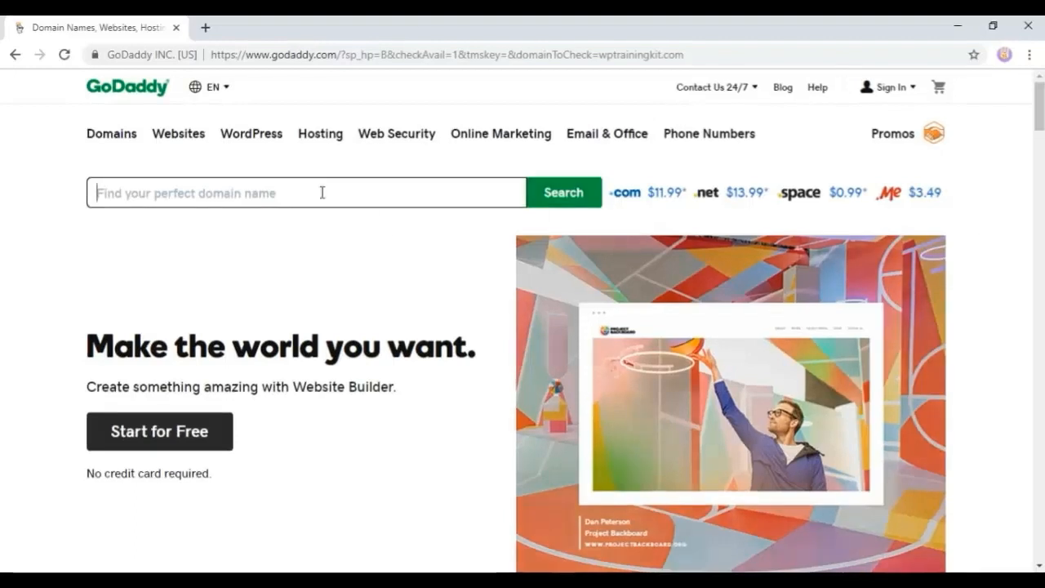
{"action": "mouse_move", "coordinate": [127, 88]}
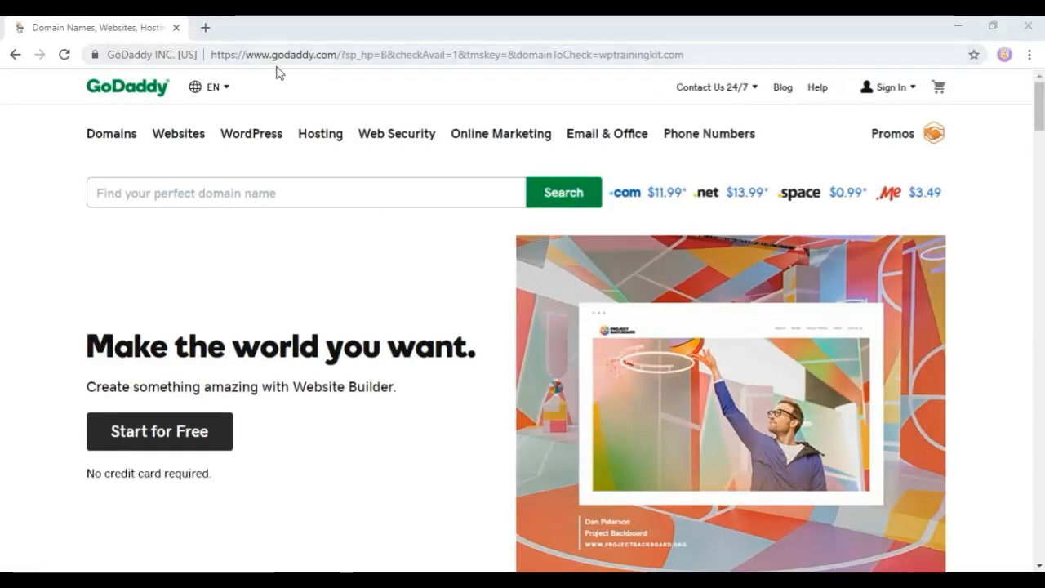
Go to godaddy.com and fill the home-page domain search with wptrainingkit.com.
{"action": "left_click", "coordinate": [449, 55]}
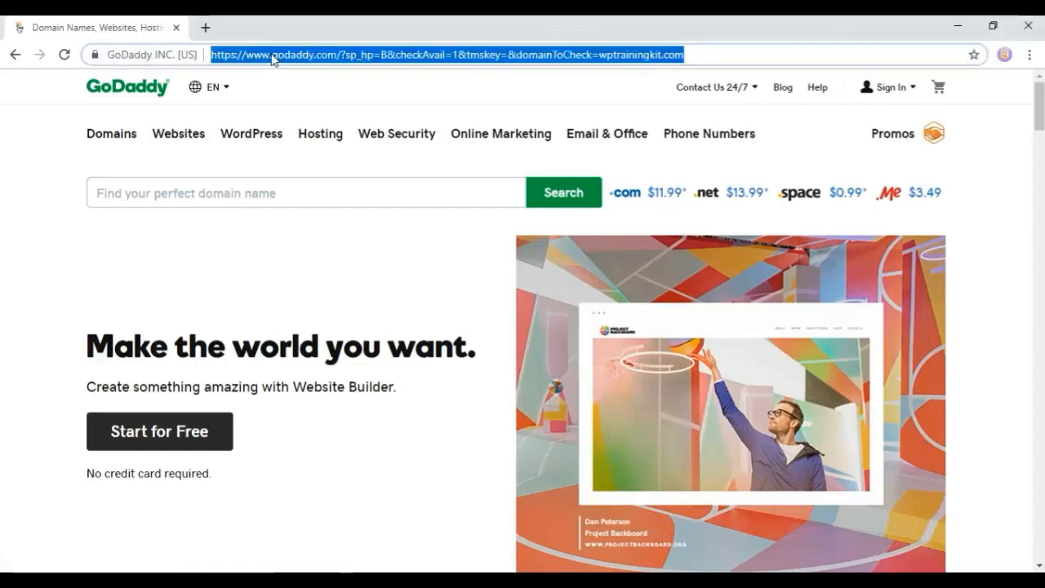
{"action": "type", "text": "godaddy.com/?sp_hp=B&"}
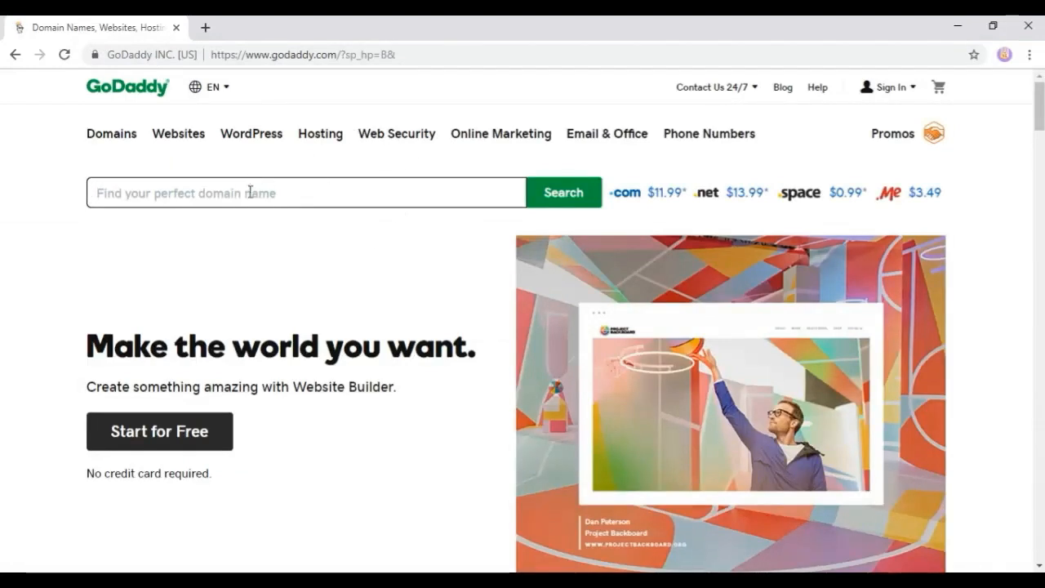
{"action": "type", "text": "wptrainingkit.com"}
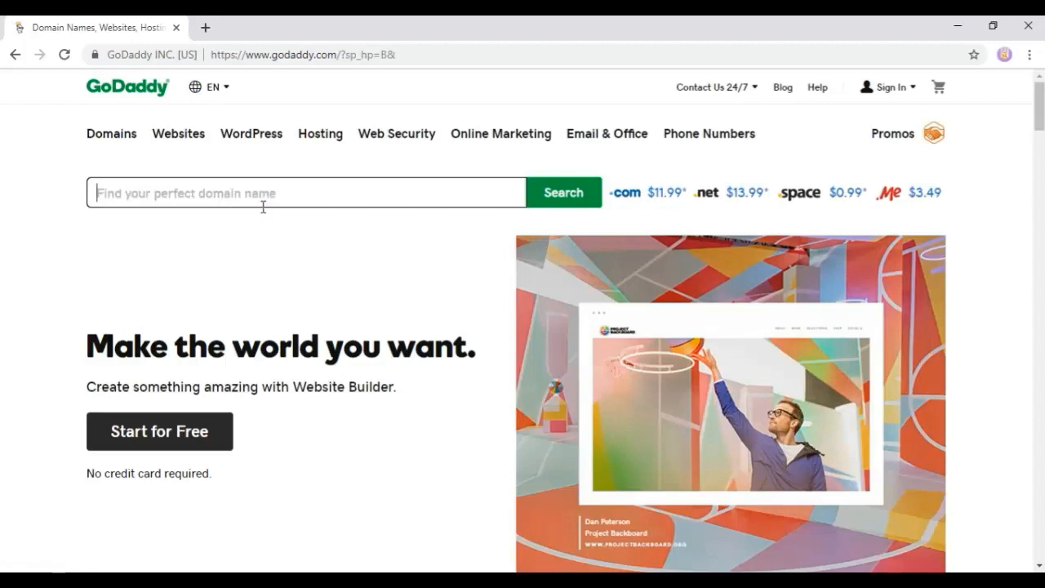
{"action": "type", "text": "wptrainingkit.com"}
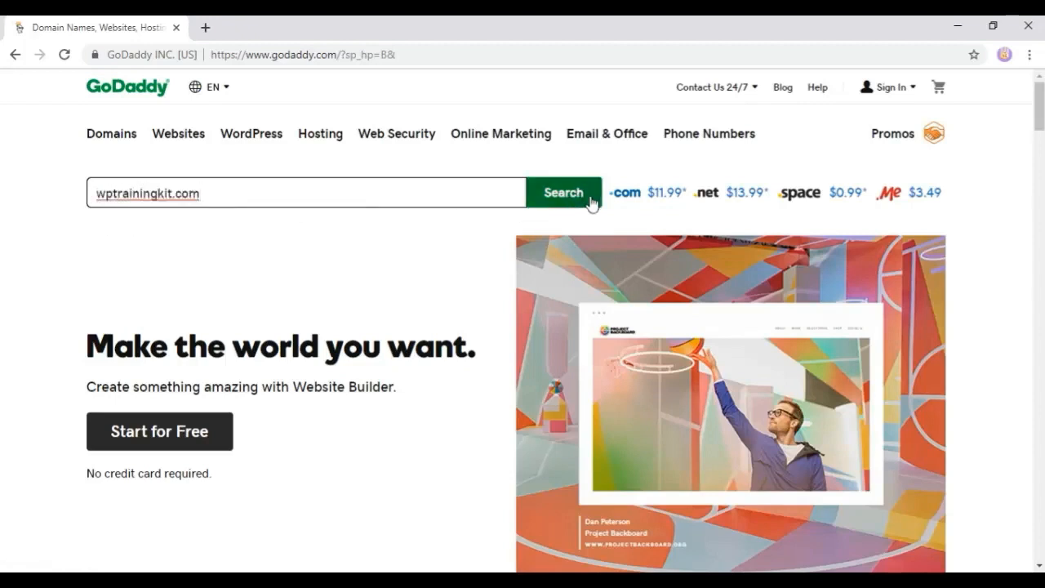
Search wptrainingkit.com, confirm it is available at $11.99, and review the alternative domains.
{"action": "left_click", "coordinate": [563, 192]}
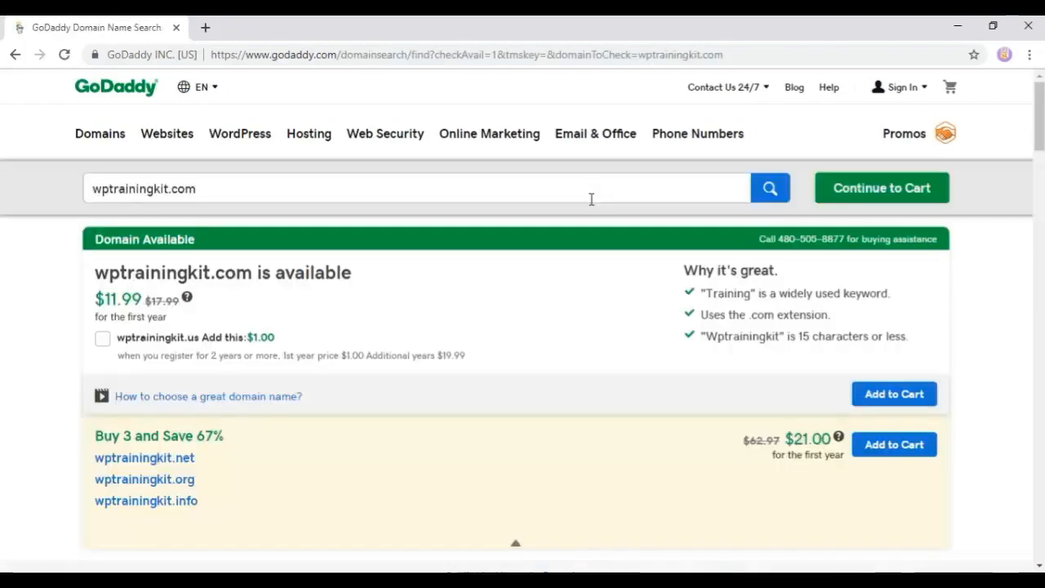
{"action": "scroll", "scroll_direction": "down", "scroll_amount": 3}
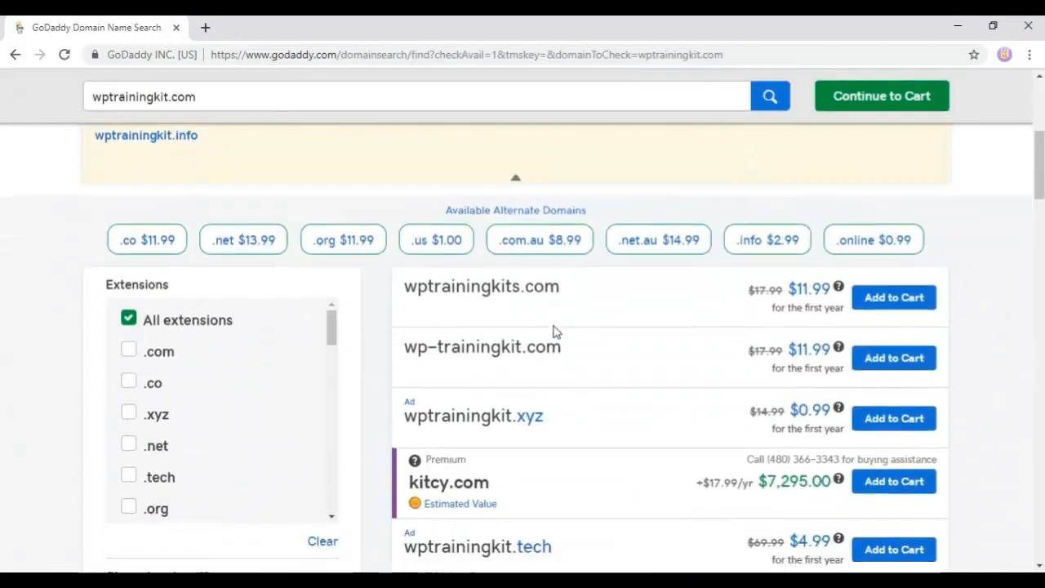
{"action": "scroll", "scroll_direction": "down", "scroll_amount": 3}
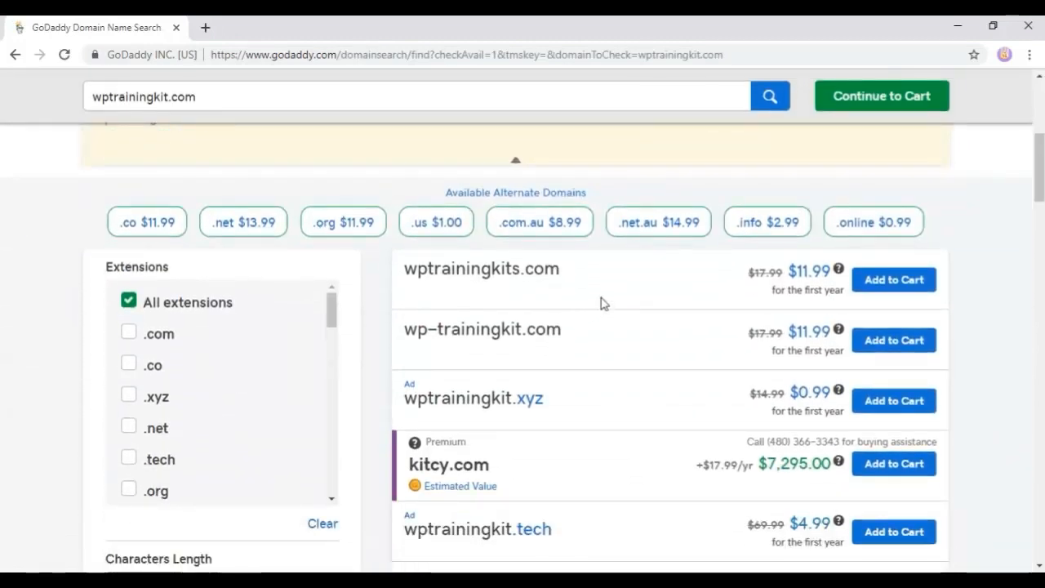
{"action": "scroll", "scroll_direction": "down", "scroll_amount": 3}
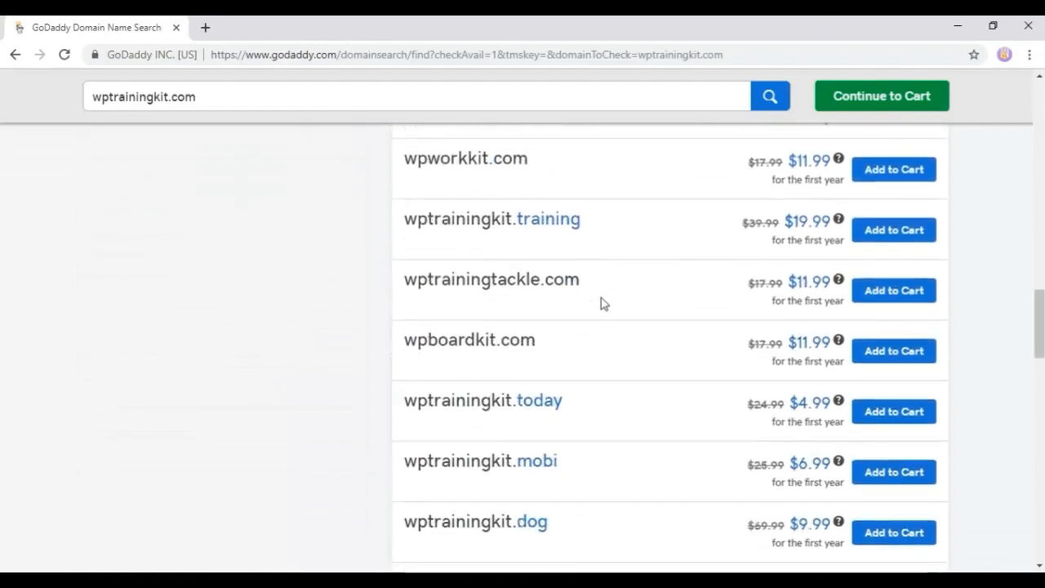
{"action": "scroll", "scroll_direction": "down", "scroll_amount": 3}
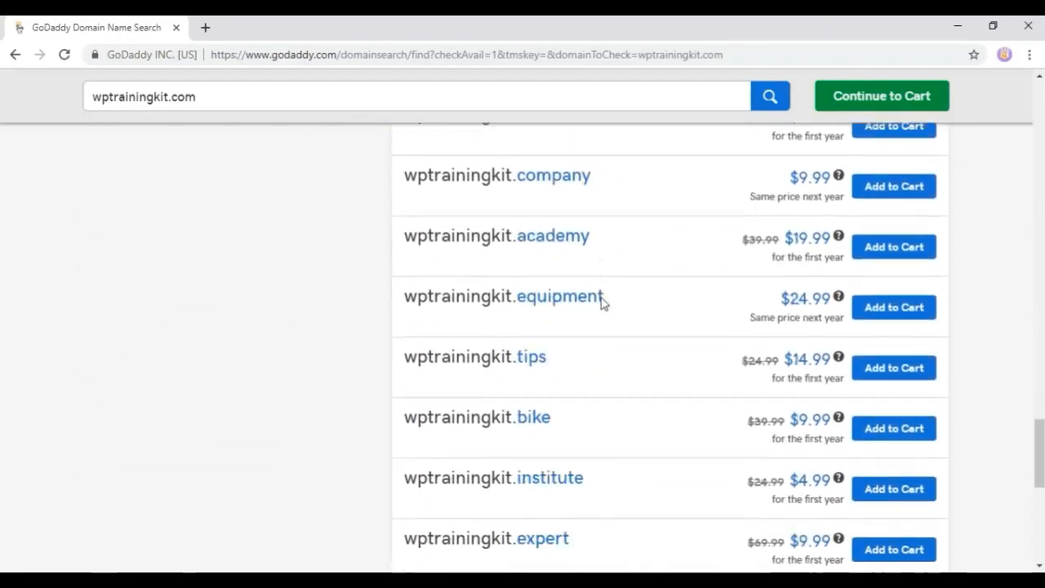
{"action": "scroll", "scroll_direction": "down", "scroll_amount": 3}
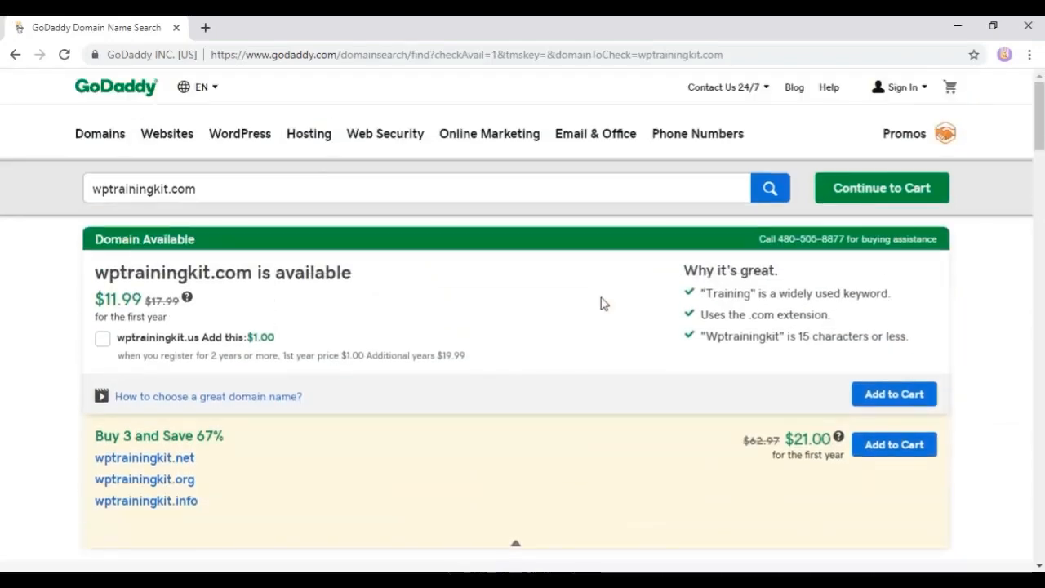
{"action": "mouse_move", "coordinate": [461, 387]}
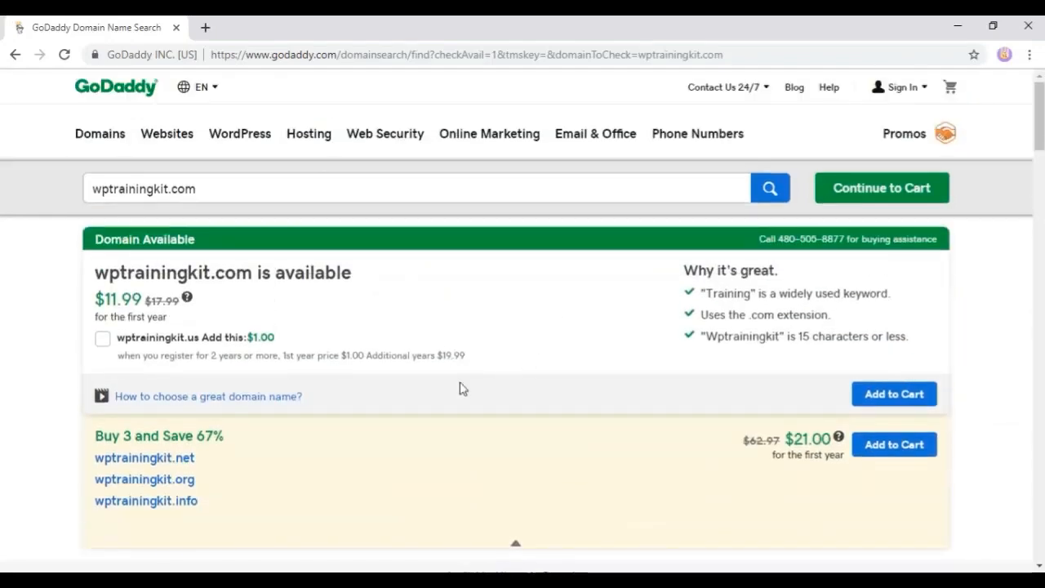
{"action": "scroll", "scroll_direction": "down", "scroll_amount": 3}
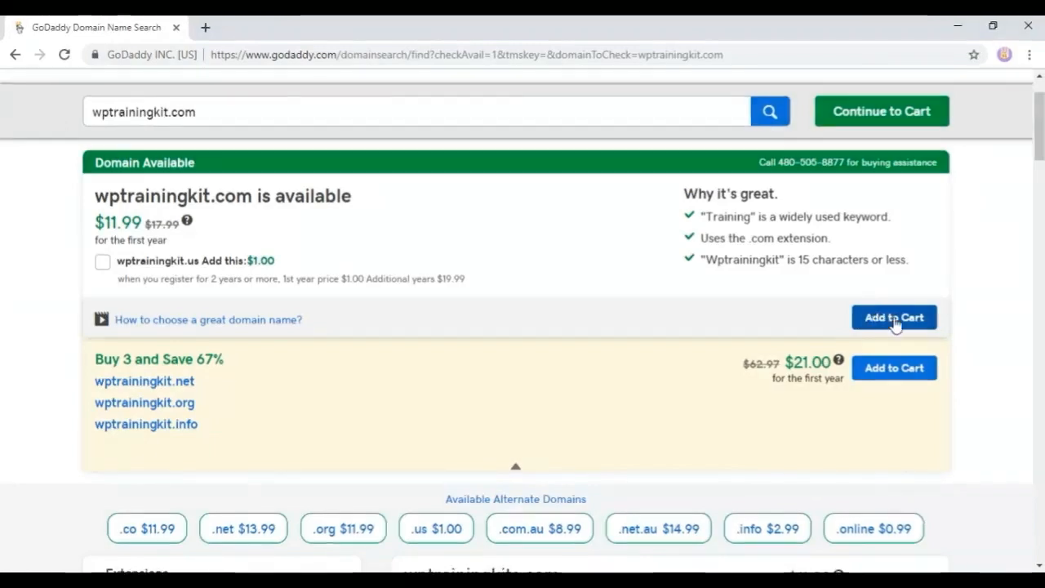
{"action": "mouse_move", "coordinate": [274, 204]}
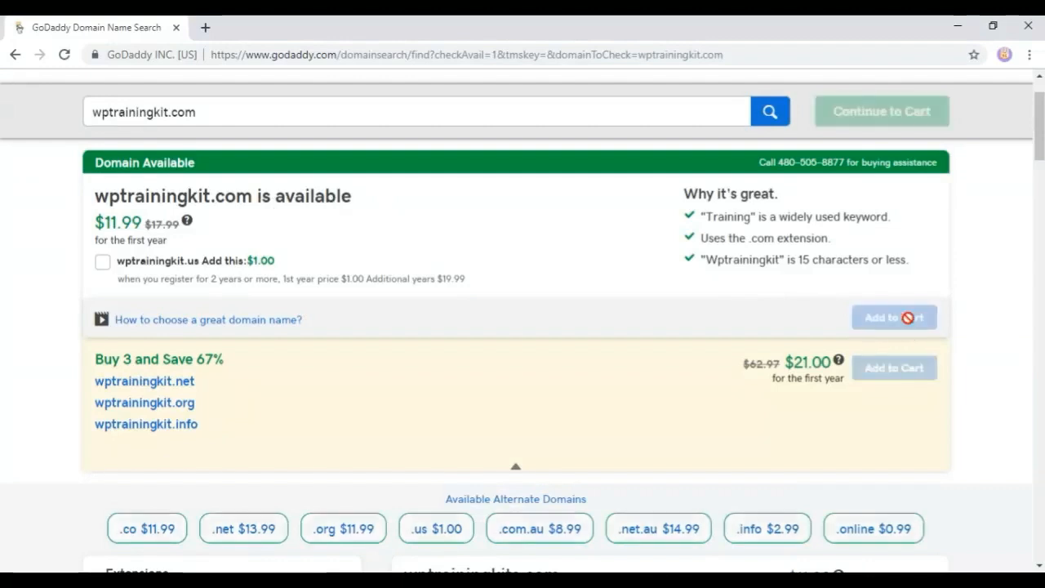
Add wptrainingkit.com to the cart and continue to the domain privacy options.
{"action": "left_click", "coordinate": [893, 317]}
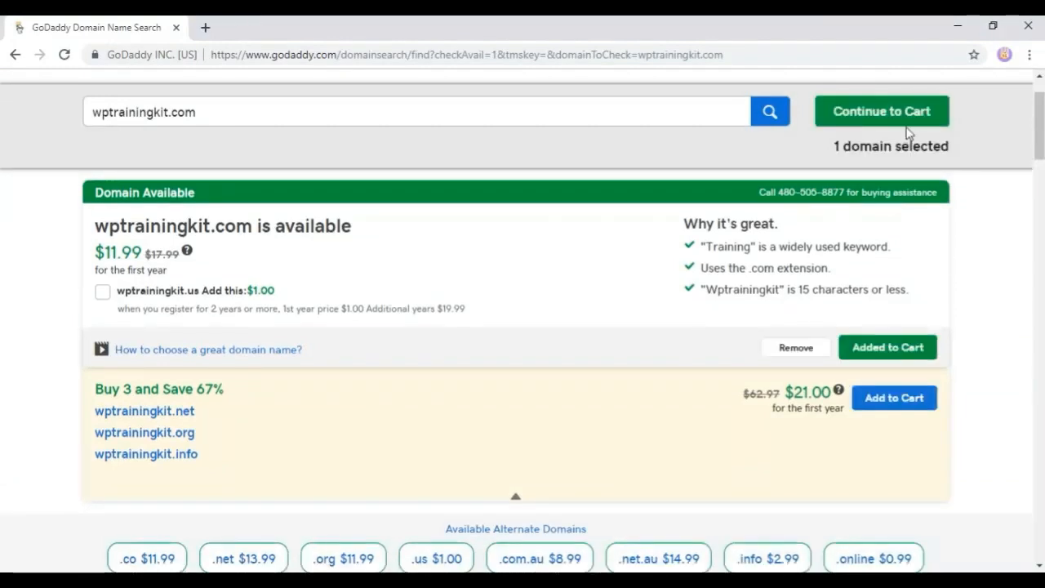
{"action": "mouse_move", "coordinate": [864, 124]}
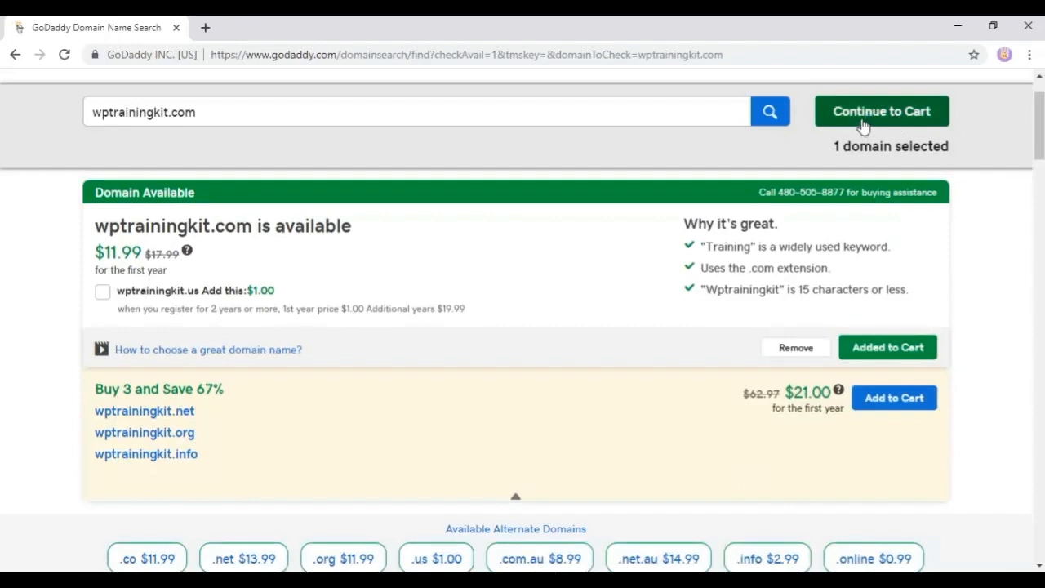
{"action": "left_click", "coordinate": [880, 111]}
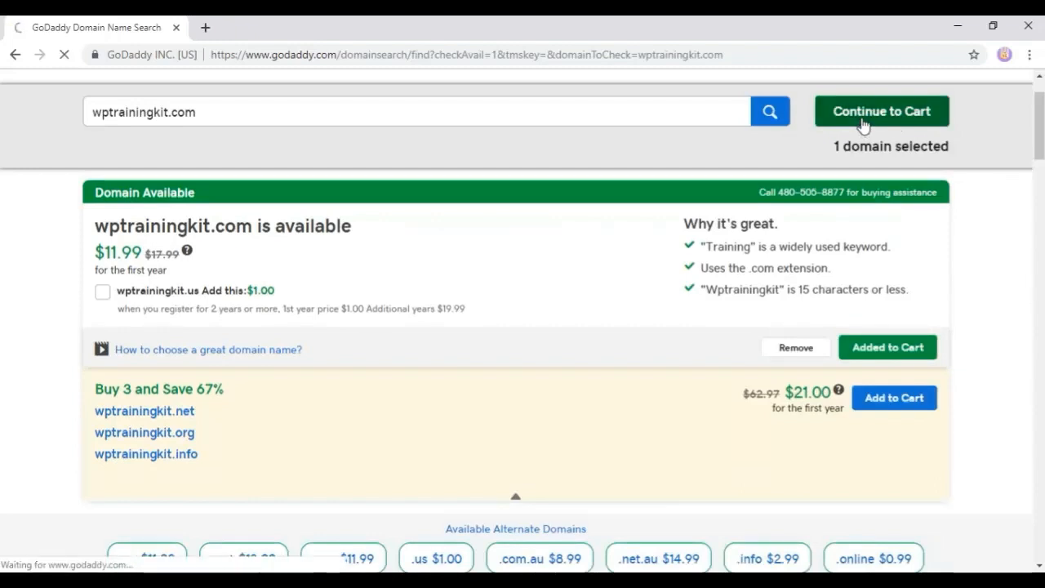
{"action": "left_click", "coordinate": [880, 111]}
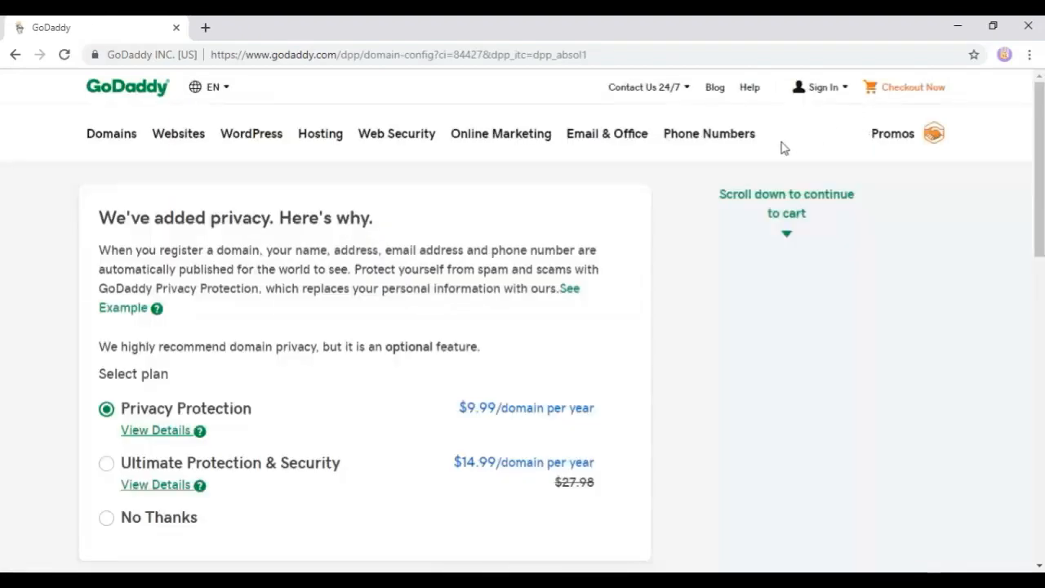
Review the Privacy Protection details and decline privacy with No Thanks.
{"action": "scroll", "scroll_direction": "down", "scroll_amount": 3}
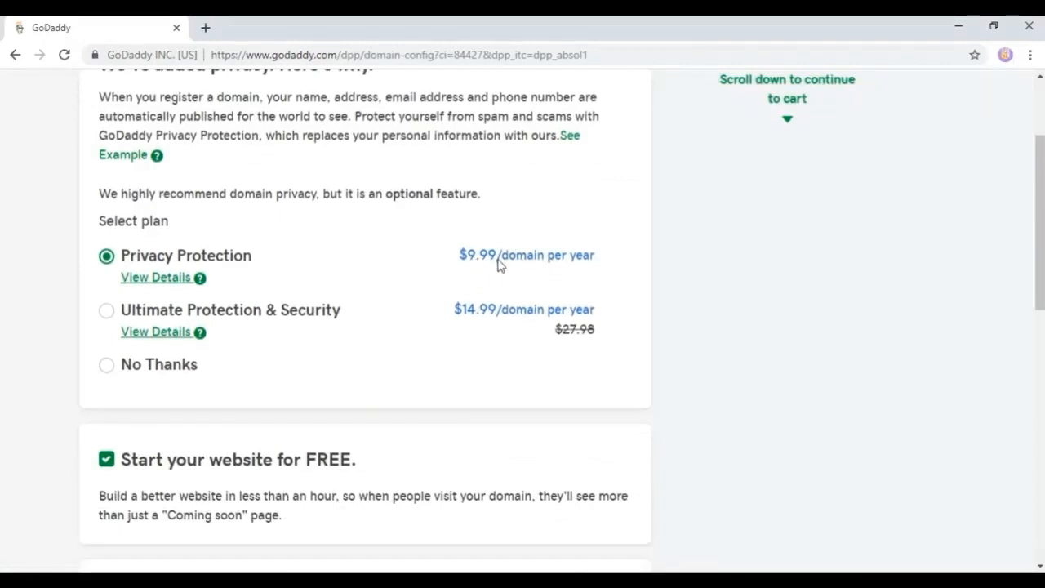
{"action": "mouse_move", "coordinate": [519, 261]}
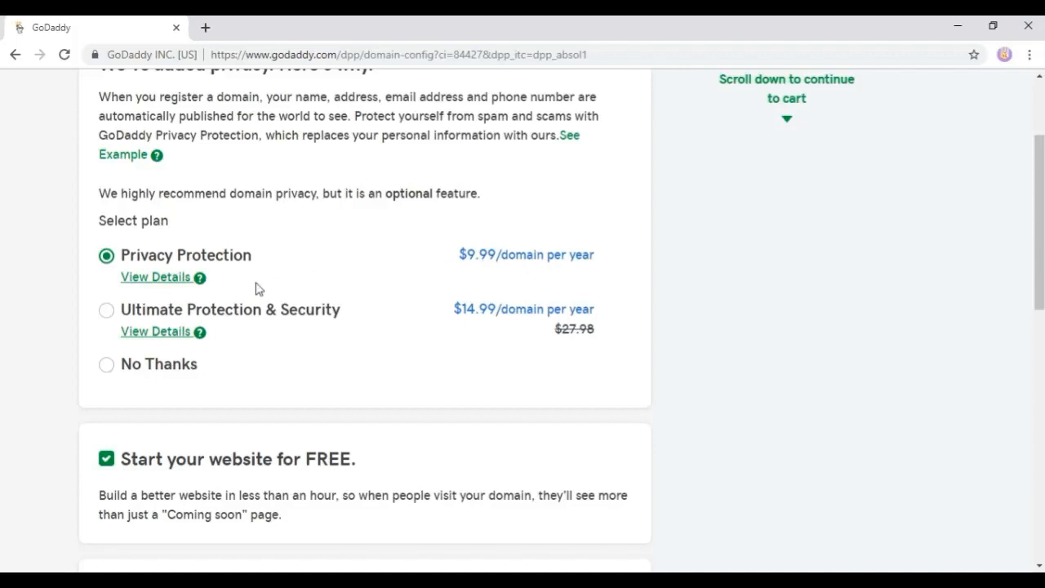
{"action": "mouse_move", "coordinate": [199, 281]}
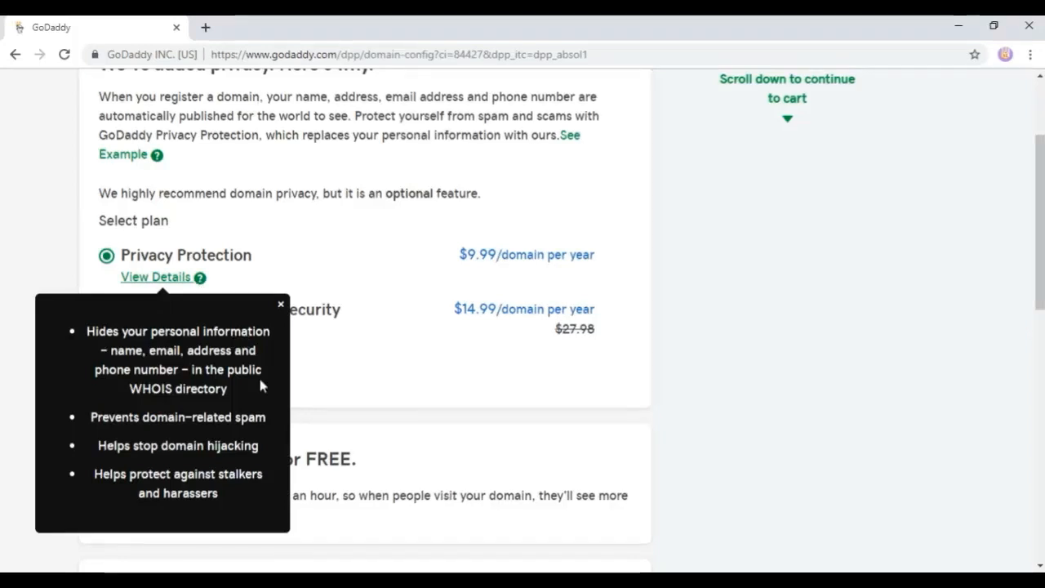
{"action": "mouse_move", "coordinate": [263, 361]}
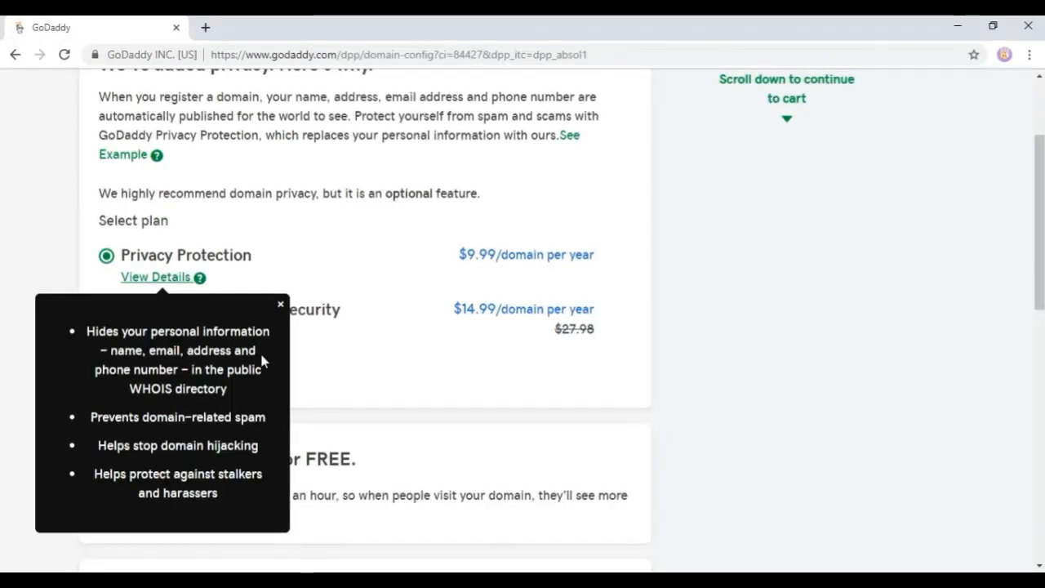
{"action": "mouse_move", "coordinate": [275, 410]}
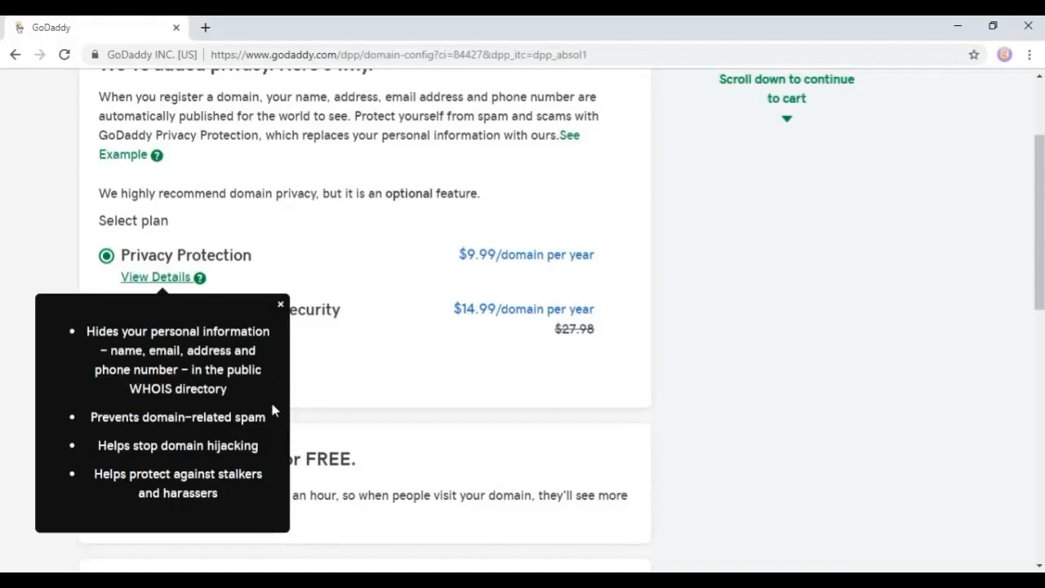
{"action": "mouse_move", "coordinate": [276, 467]}
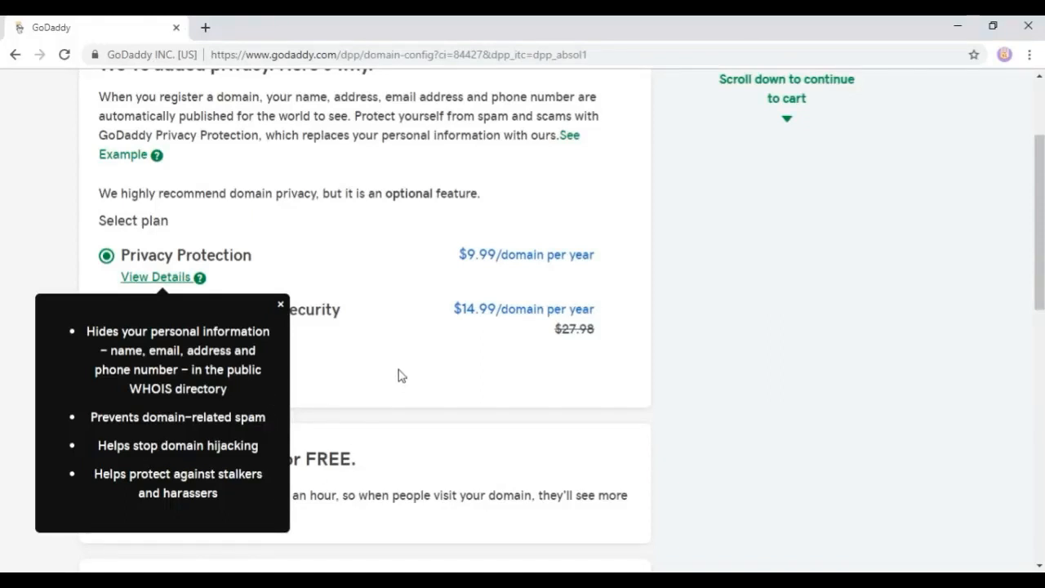
{"action": "left_click", "coordinate": [106, 364]}
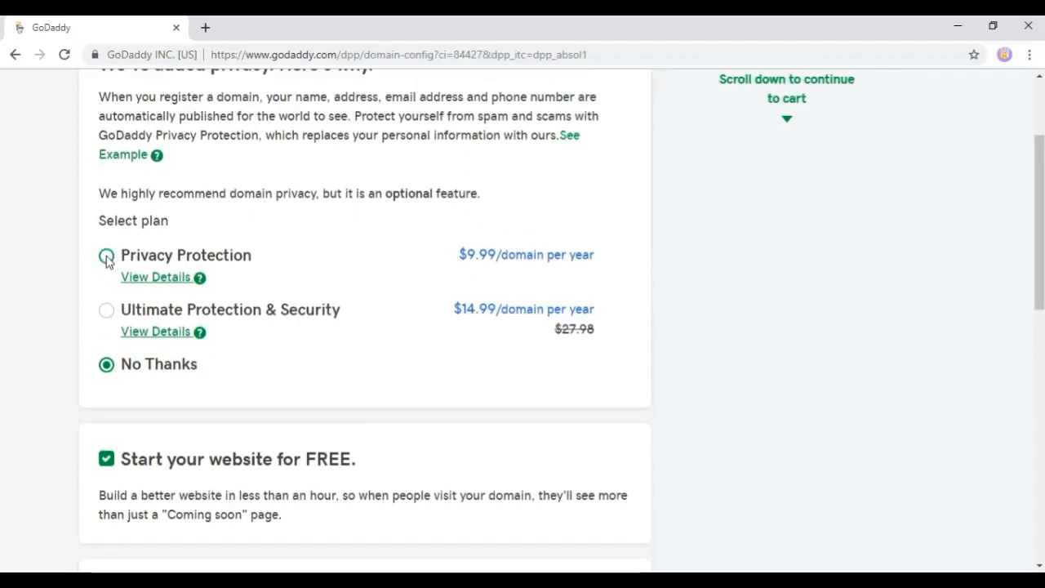
Select Privacy Protection again, leave email at No Thanks, and continue to the cart.
{"action": "left_click", "coordinate": [106, 255]}
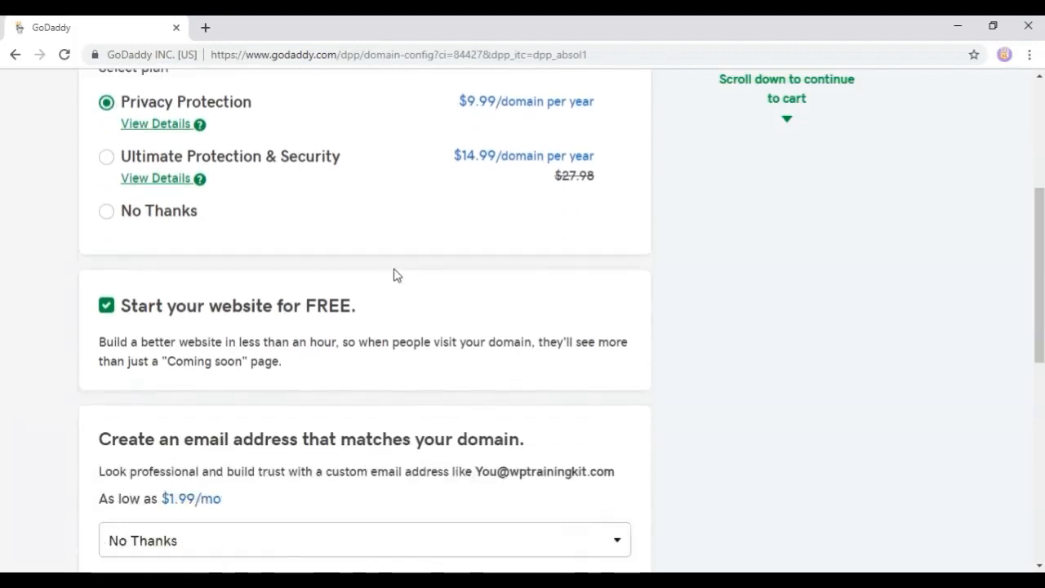
{"action": "scroll", "scroll_direction": "down", "scroll_amount": 3}
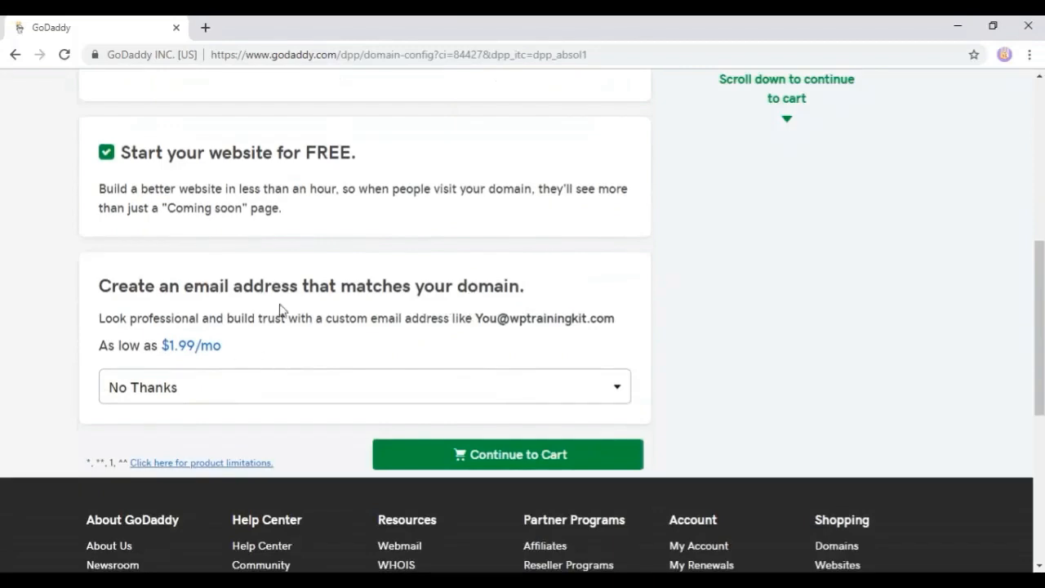
{"action": "mouse_move", "coordinate": [194, 367]}
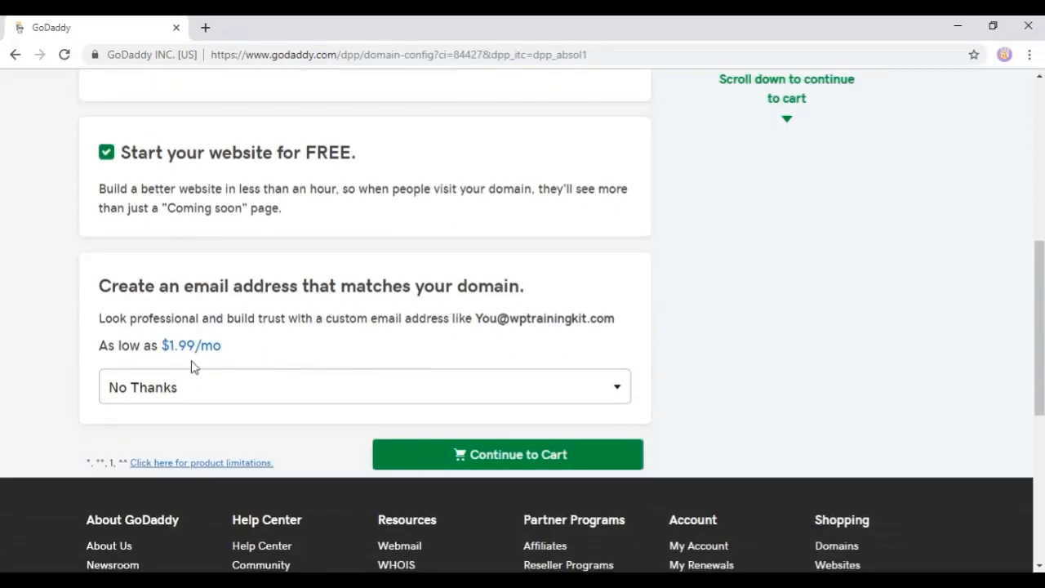
{"action": "mouse_move", "coordinate": [852, 317]}
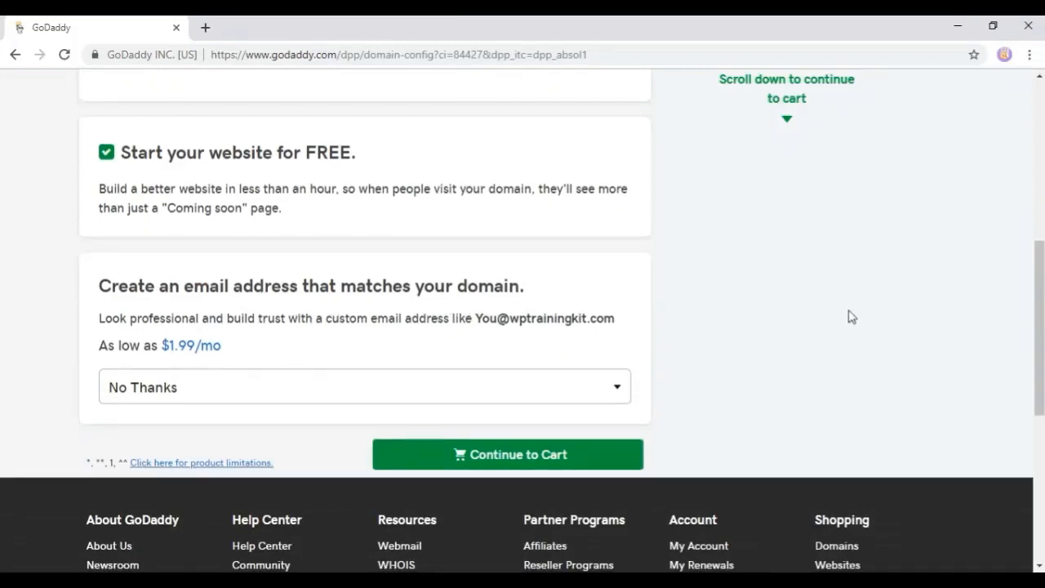
{"action": "scroll", "scroll_direction": "up", "scroll_amount": 3}
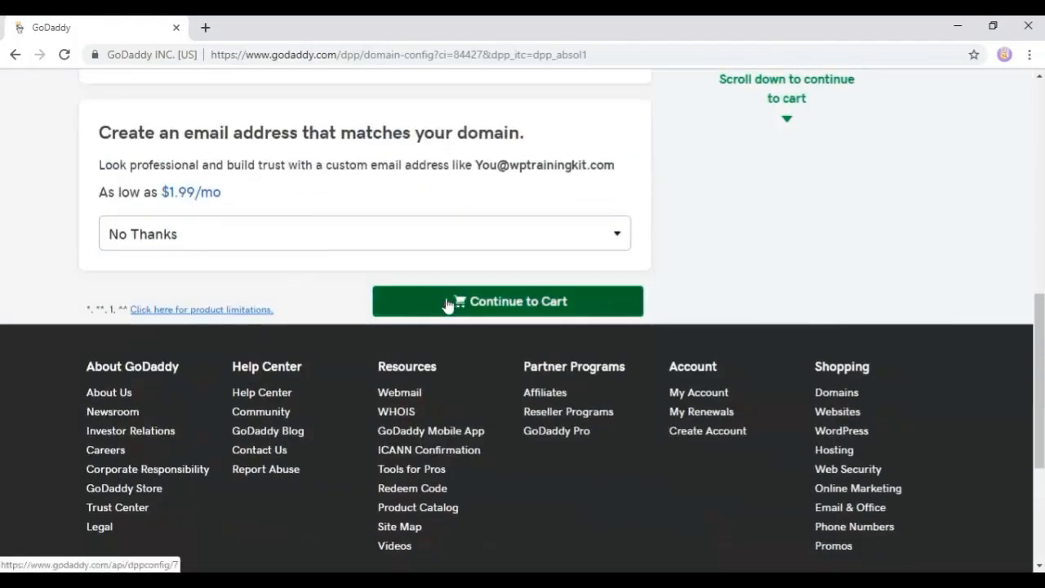
{"action": "left_click", "coordinate": [506, 300]}
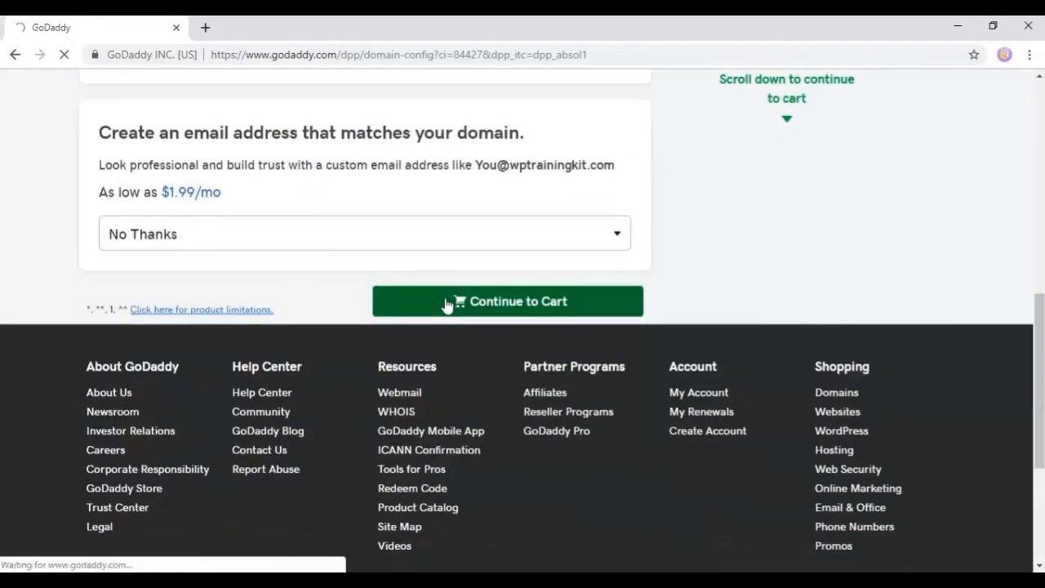
Set the .COM Domain Registration term to 1 Year at $11.99 in Your Items.
{"action": "left_click", "coordinate": [506, 300]}
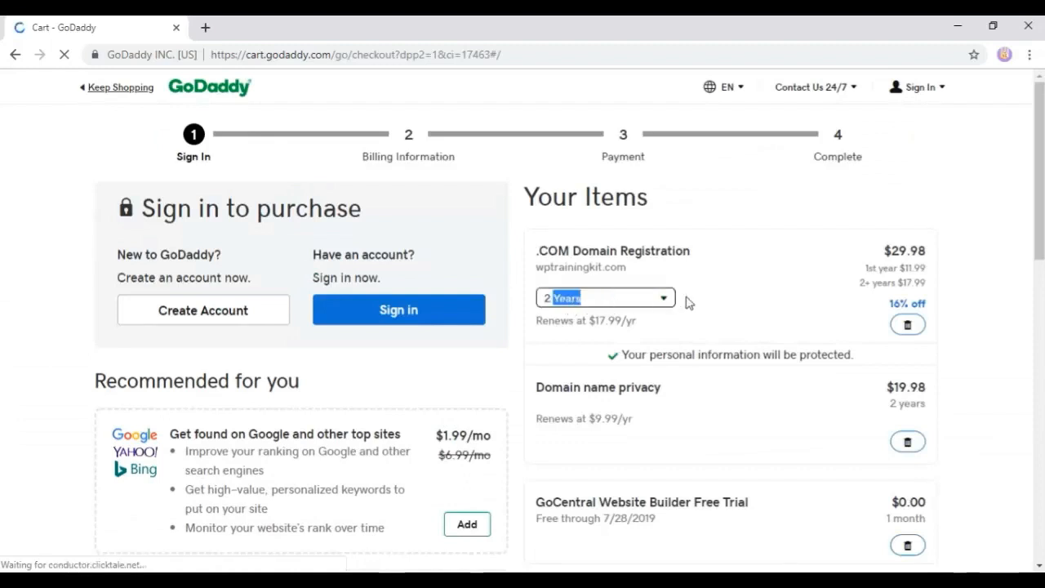
{"action": "left_click", "coordinate": [604, 298]}
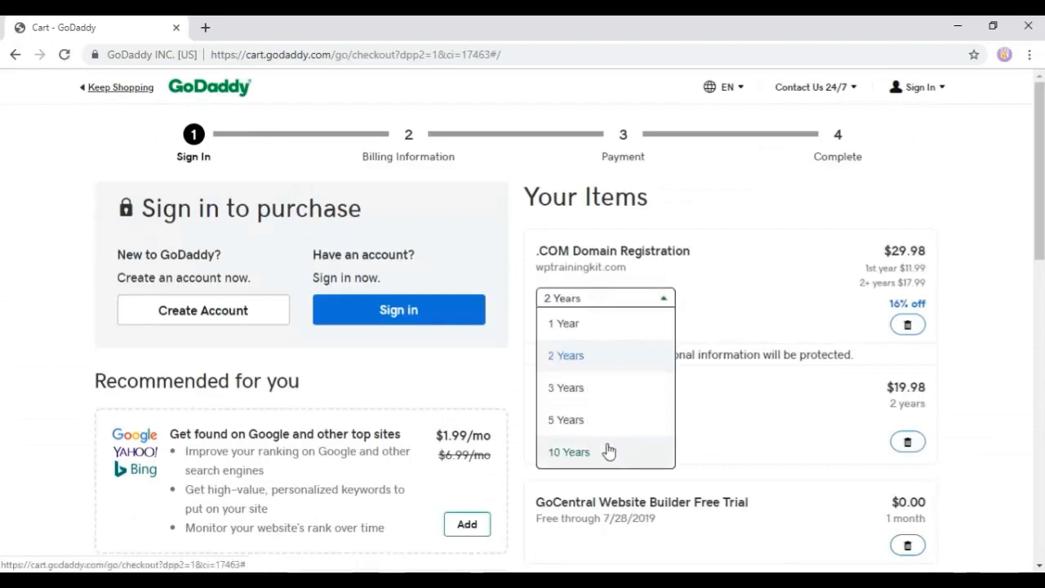
{"action": "mouse_move", "coordinate": [664, 341]}
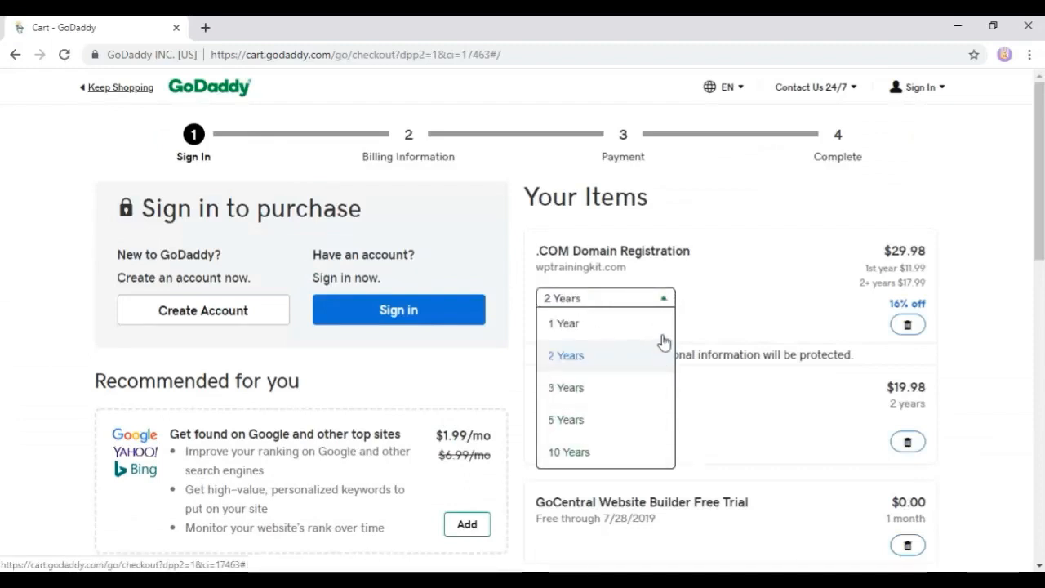
{"action": "left_click", "coordinate": [565, 356]}
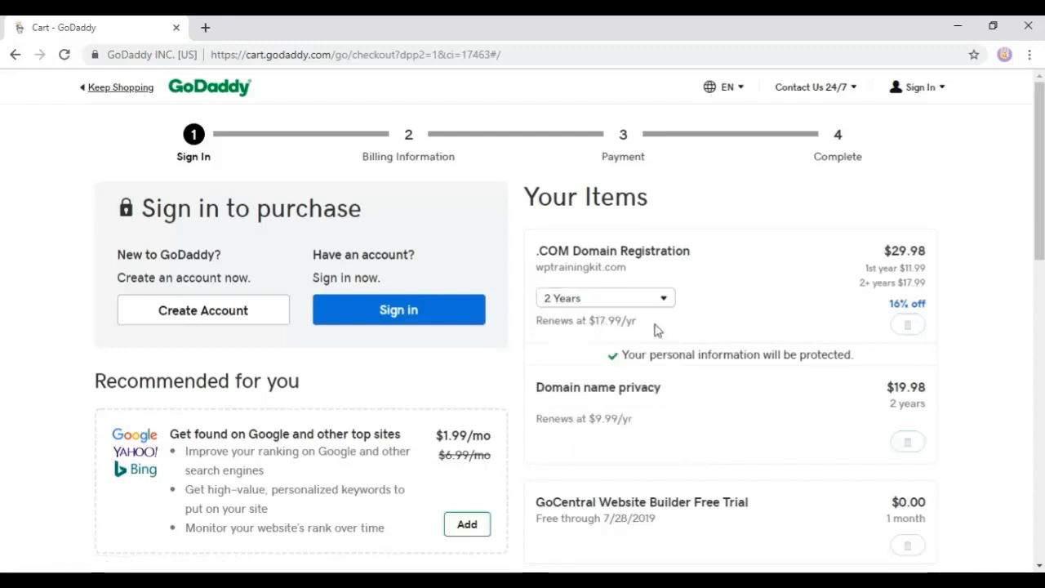
{"action": "left_click", "coordinate": [604, 297]}
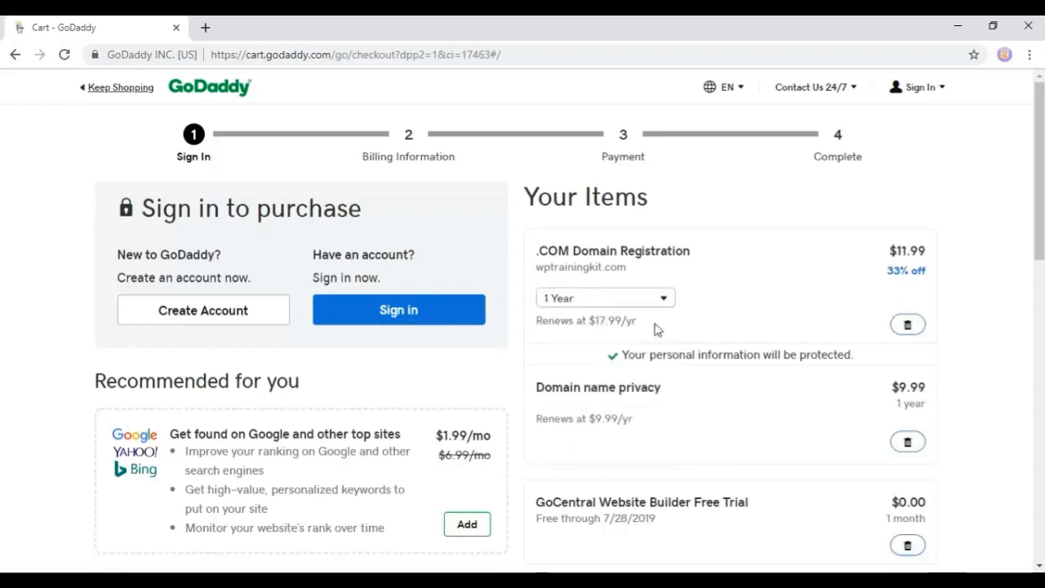
{"action": "scroll", "scroll_direction": "down", "scroll_amount": 3}
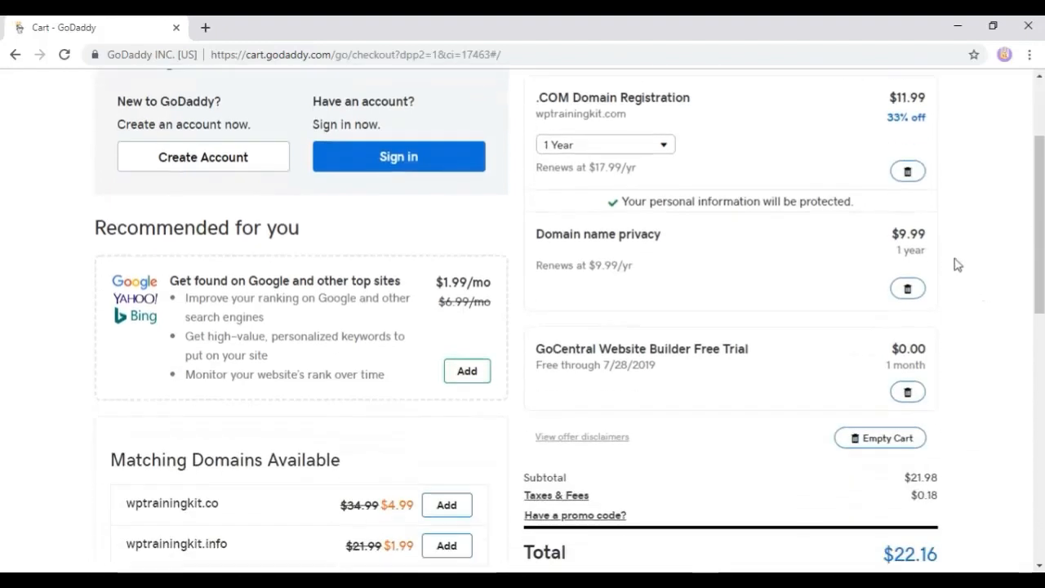
{"action": "scroll", "scroll_direction": "down", "scroll_amount": 3}
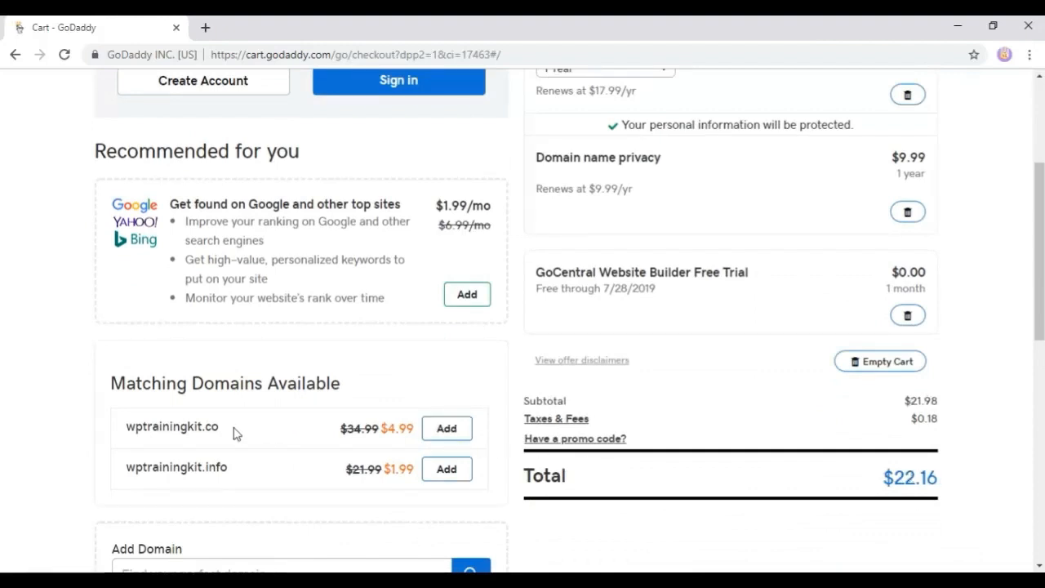
{"action": "mouse_move", "coordinate": [445, 467]}
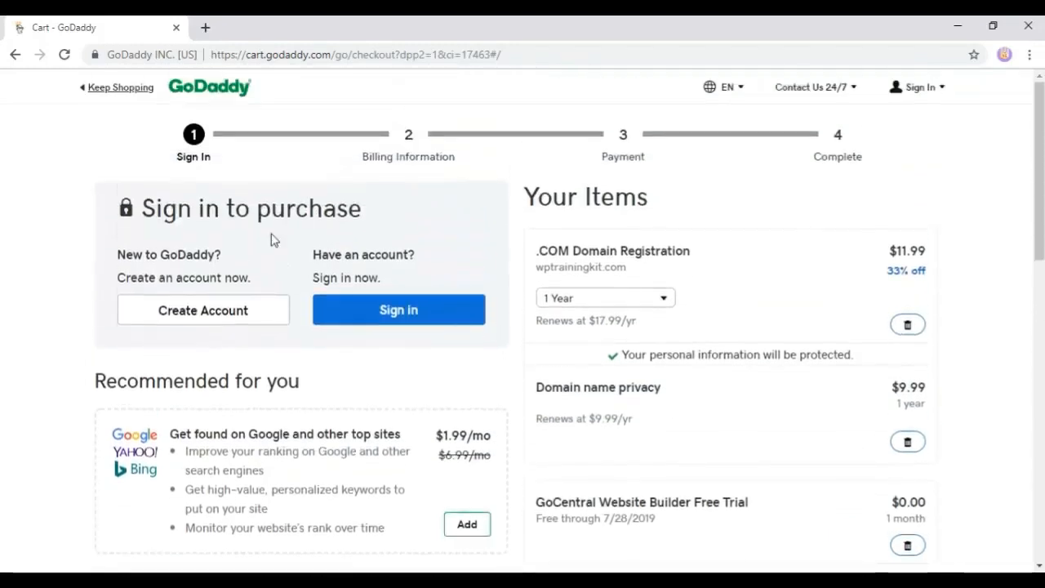
{"action": "mouse_move", "coordinate": [350, 231]}
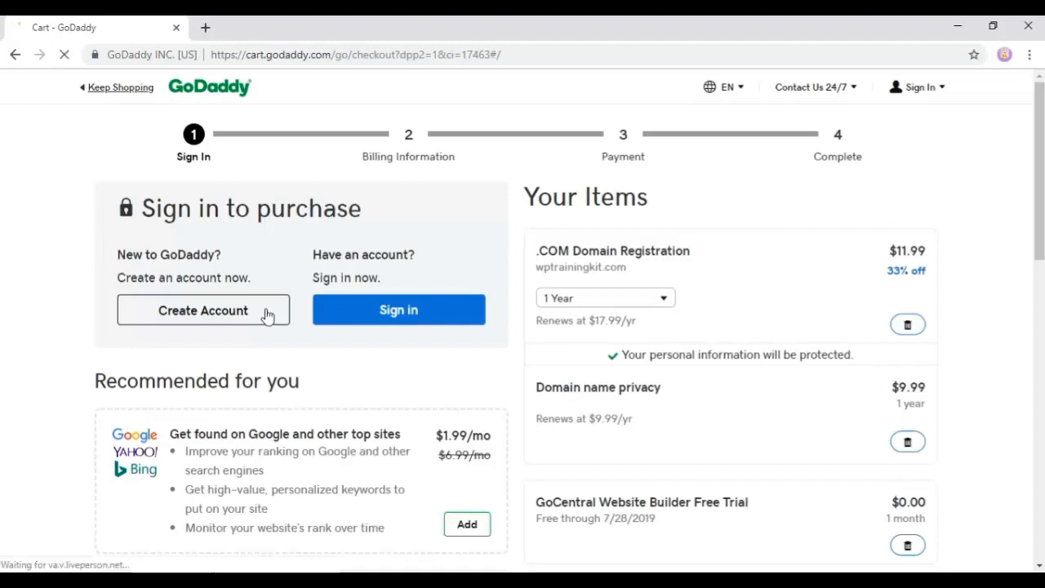
Create a new GoDaddy account with email, username 'wptrain...' and a very strong password.
{"action": "left_click", "coordinate": [202, 310]}
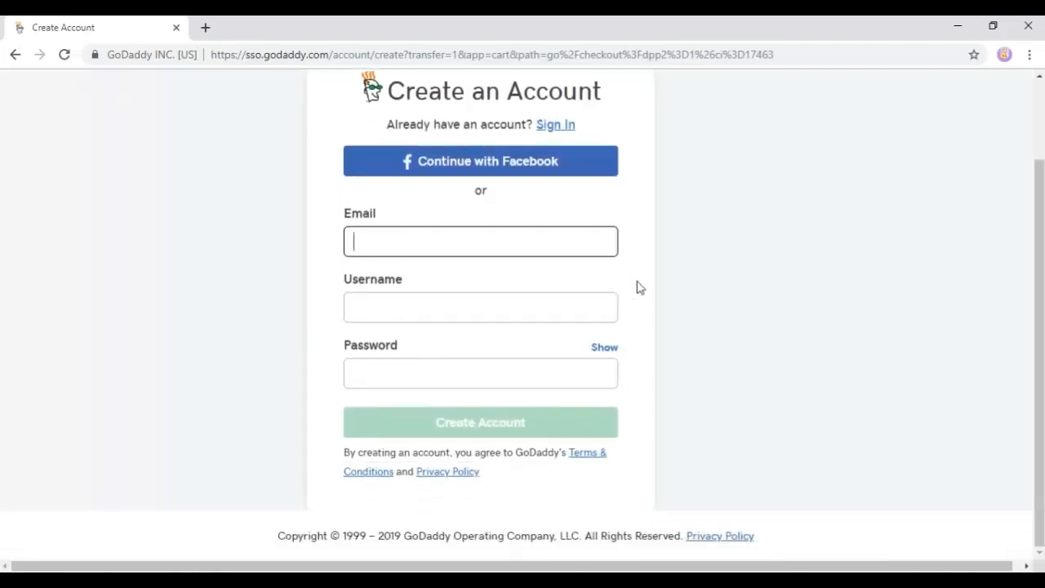
{"action": "mouse_move", "coordinate": [545, 264]}
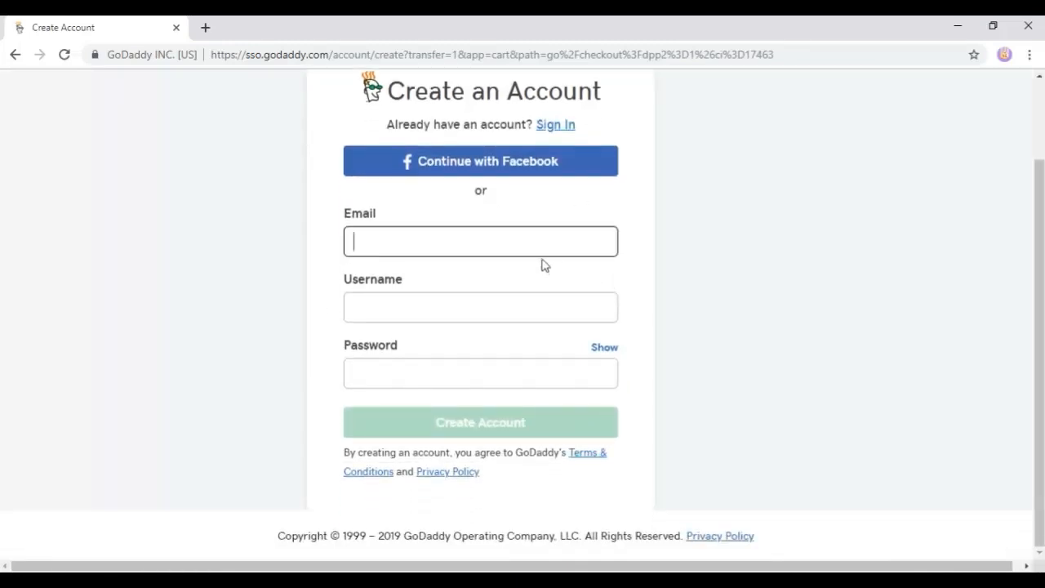
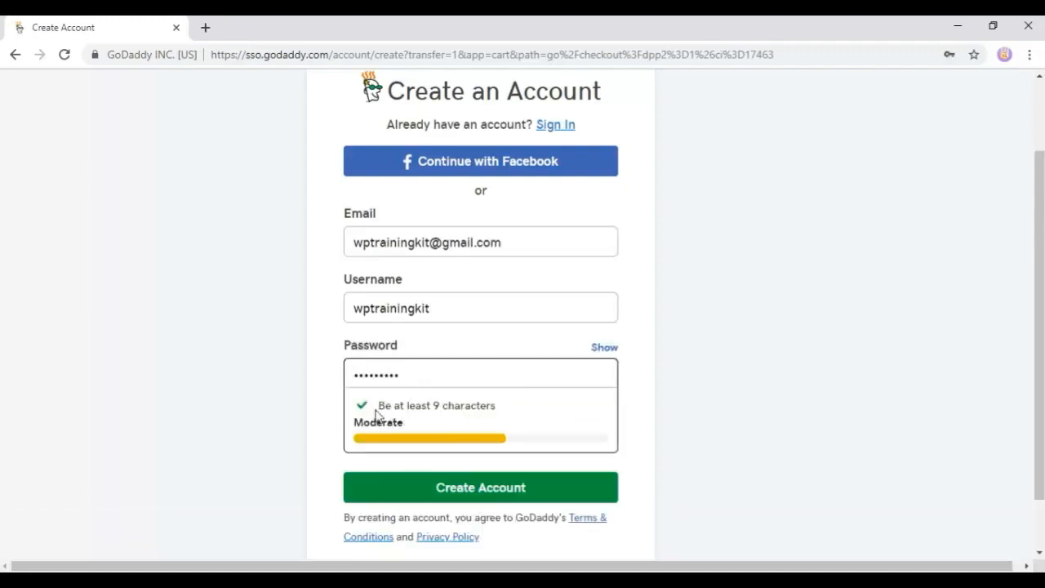
{"action": "mouse_move", "coordinate": [529, 454]}
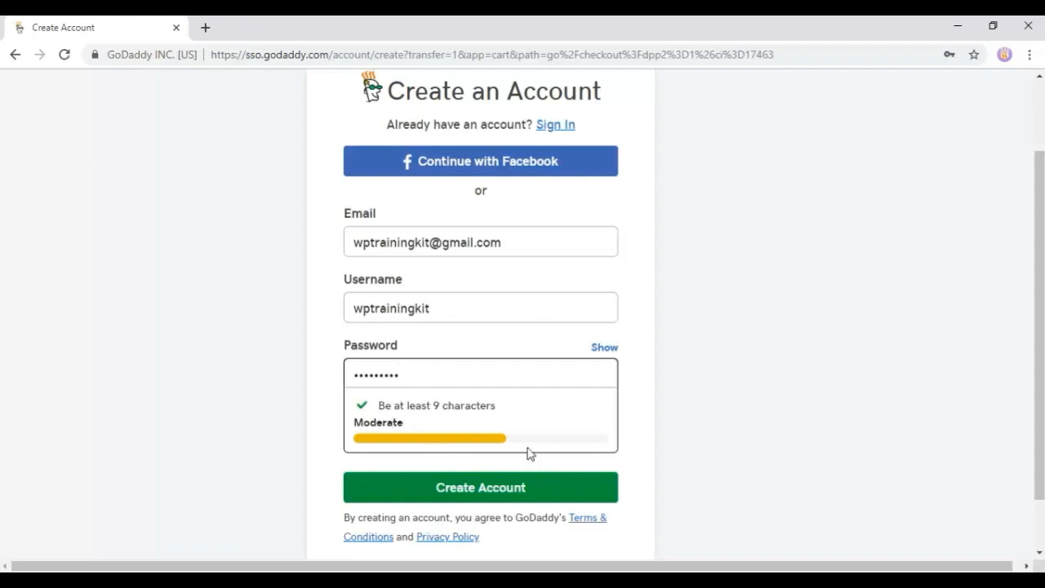
{"action": "mouse_move", "coordinate": [505, 449]}
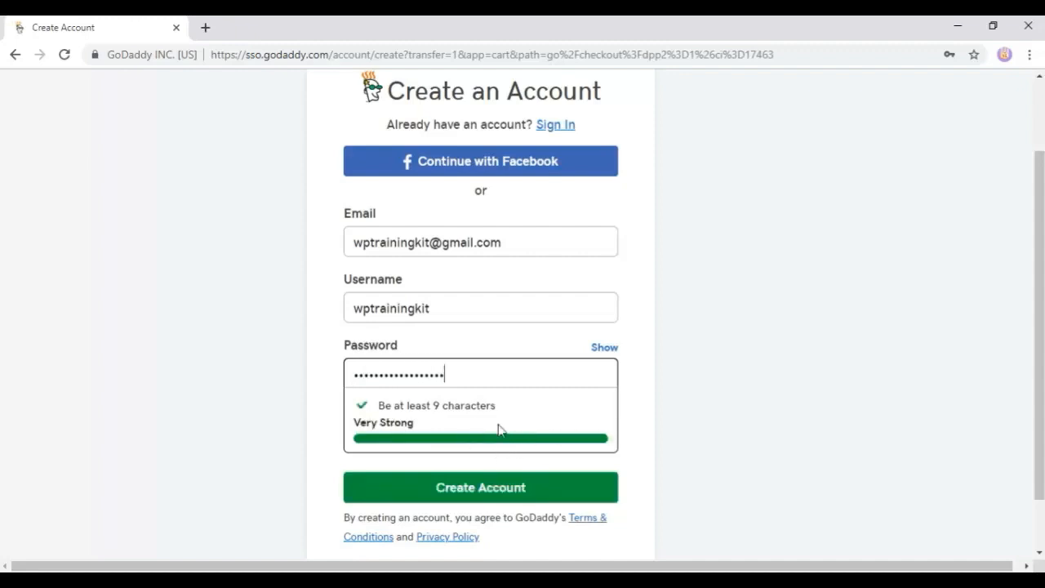
{"action": "mouse_move", "coordinate": [622, 372]}
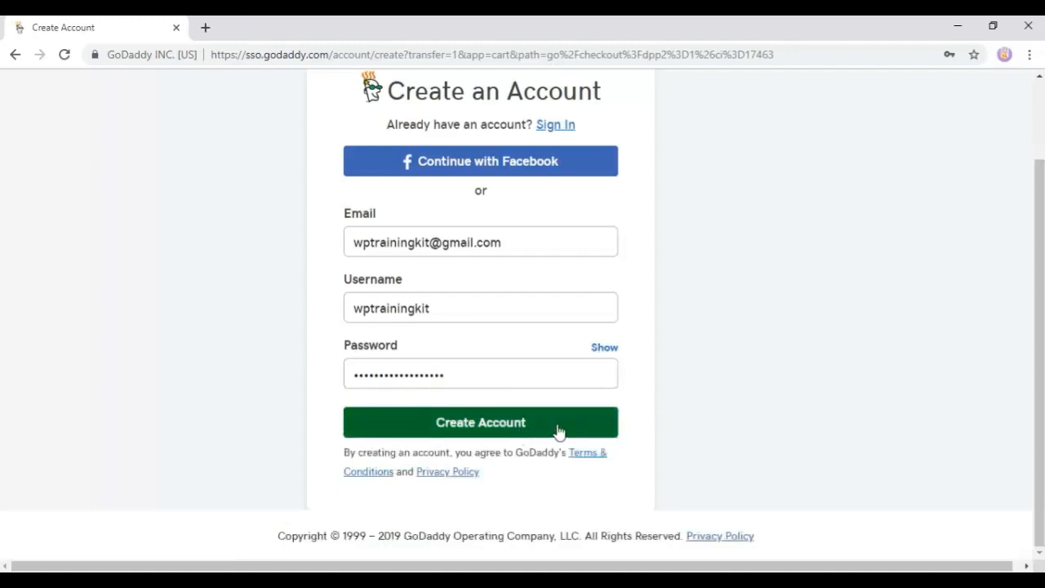
{"action": "left_click", "coordinate": [480, 421]}
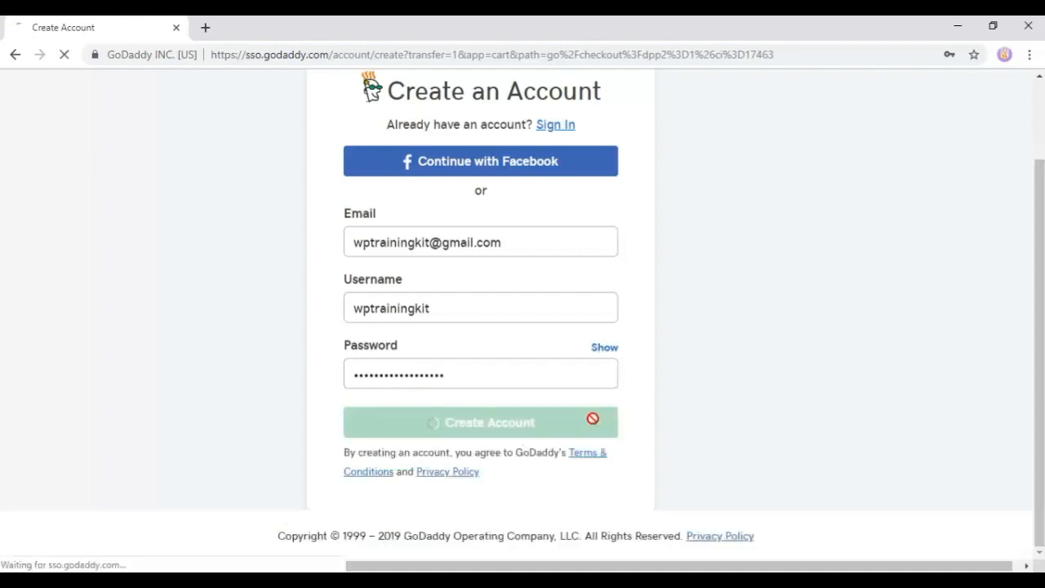
Land on the checkout billing page and move down past Billing Information to Payment.
{"action": "left_click", "coordinate": [480, 421]}
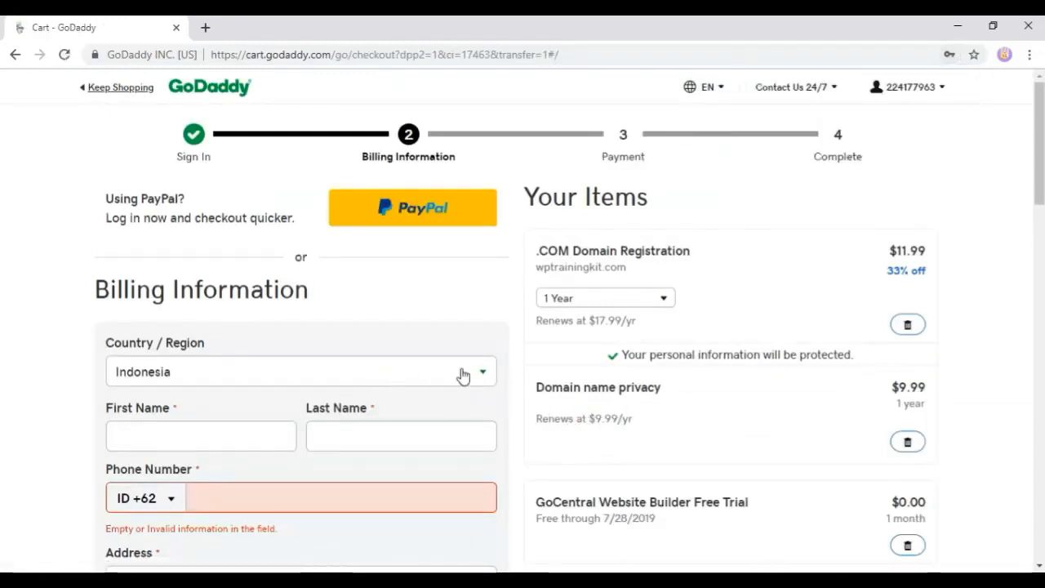
{"action": "scroll", "scroll_direction": "down", "scroll_amount": 3}
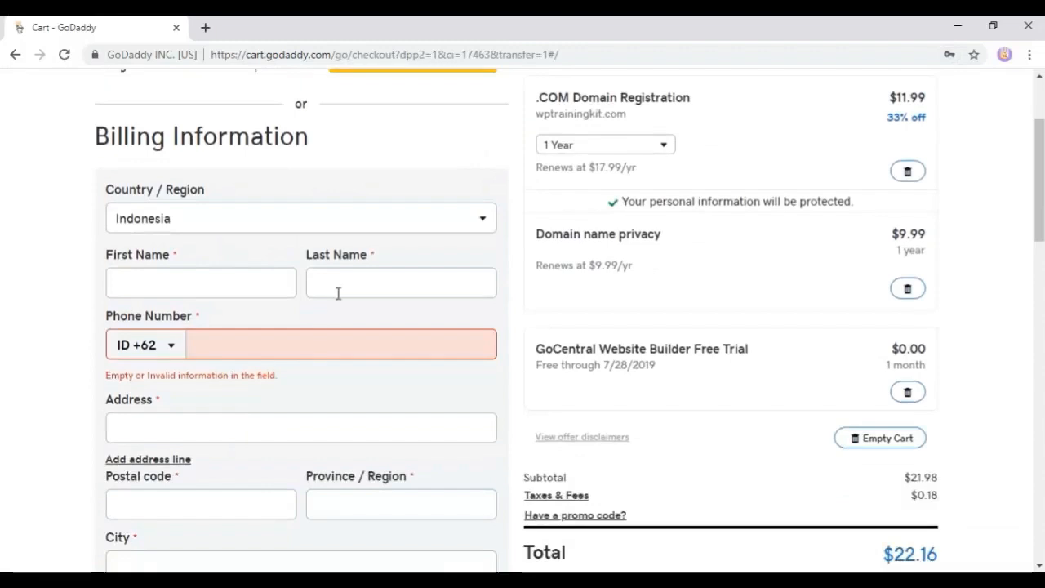
{"action": "scroll", "scroll_direction": "down", "scroll_amount": 3}
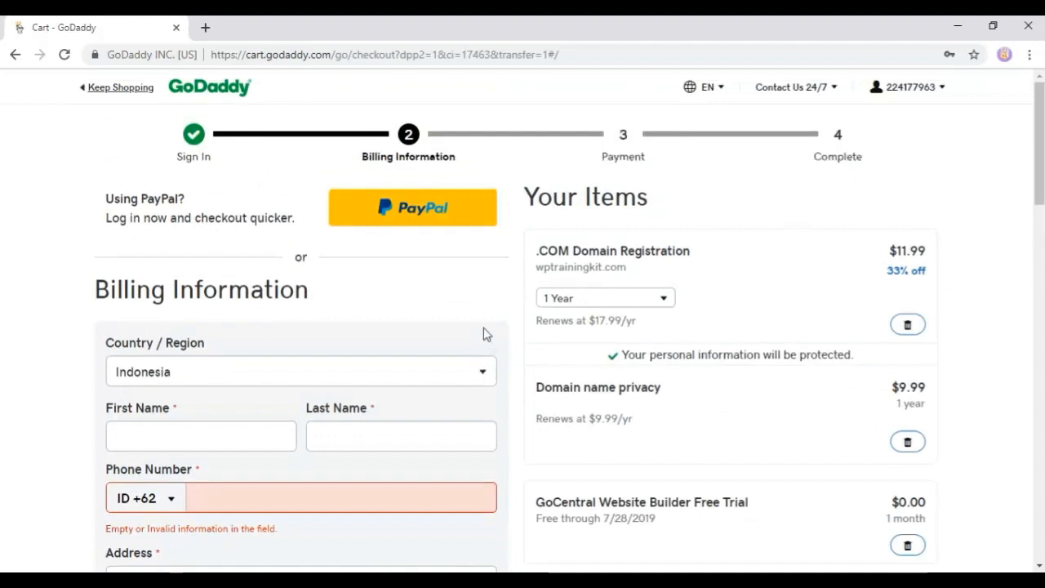
{"action": "mouse_move", "coordinate": [490, 324]}
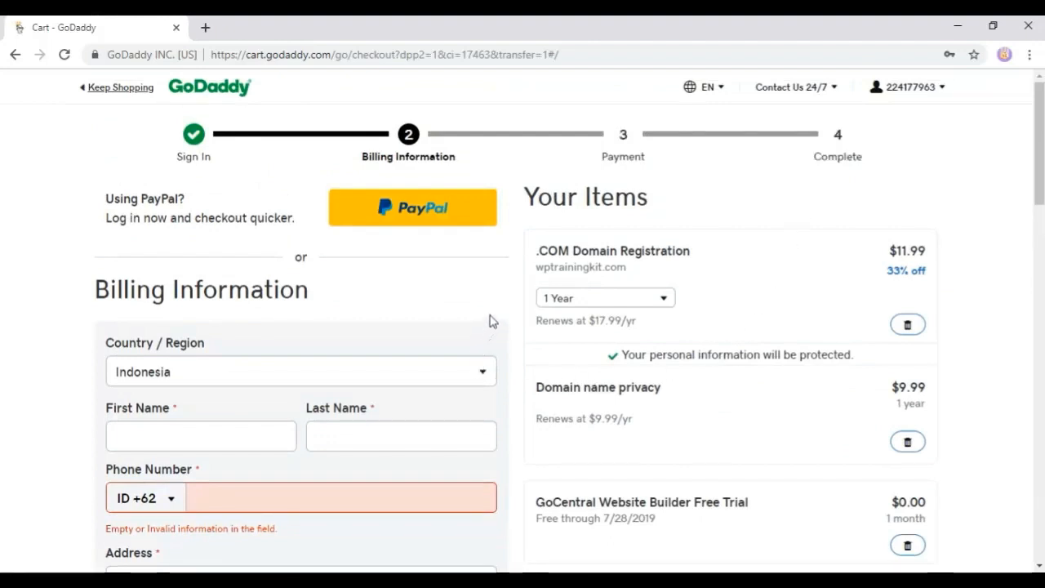
{"action": "scroll", "scroll_direction": "down", "scroll_amount": 3}
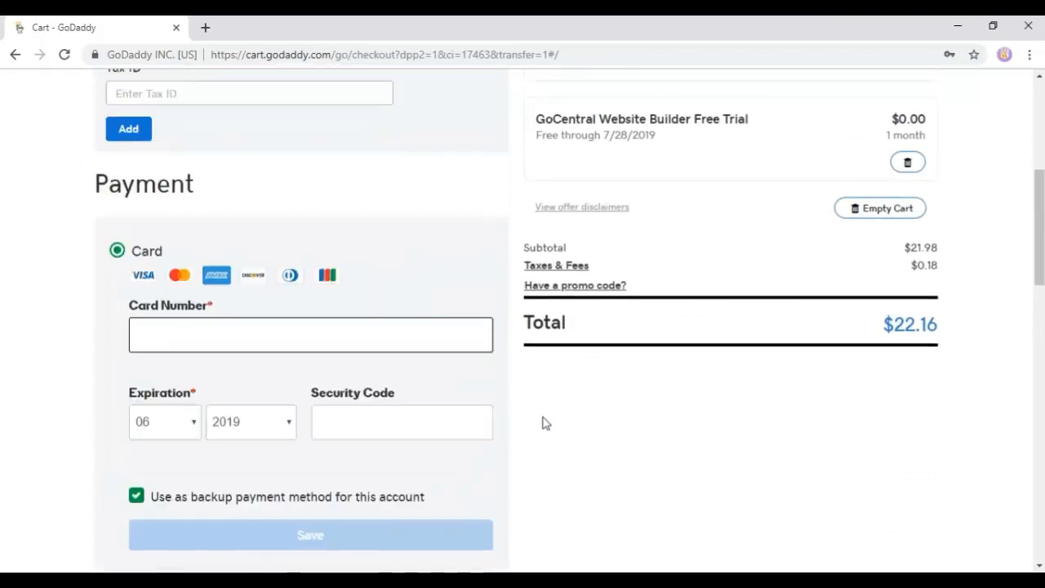
Choose PayPal as the payment method with no nickname, keeping the $22.16 total.
{"action": "scroll", "scroll_direction": "down", "scroll_amount": 3}
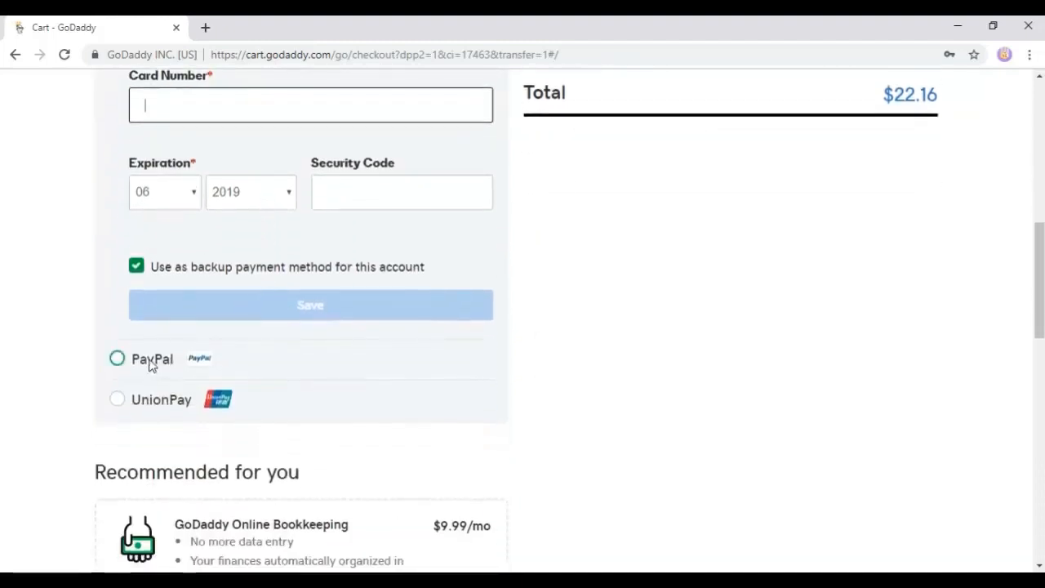
{"action": "left_click", "coordinate": [118, 360]}
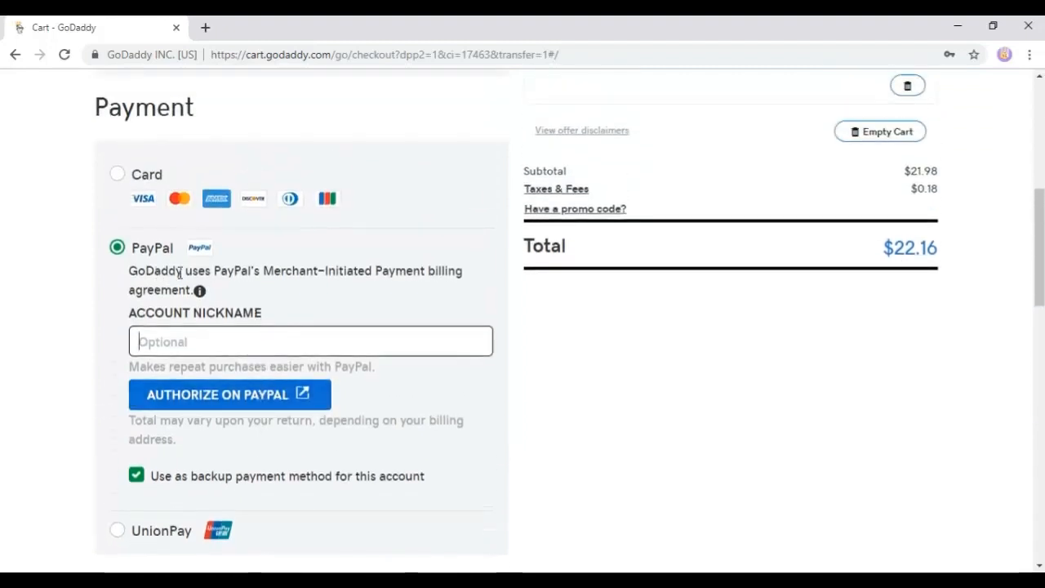
{"action": "mouse_move", "coordinate": [173, 317]}
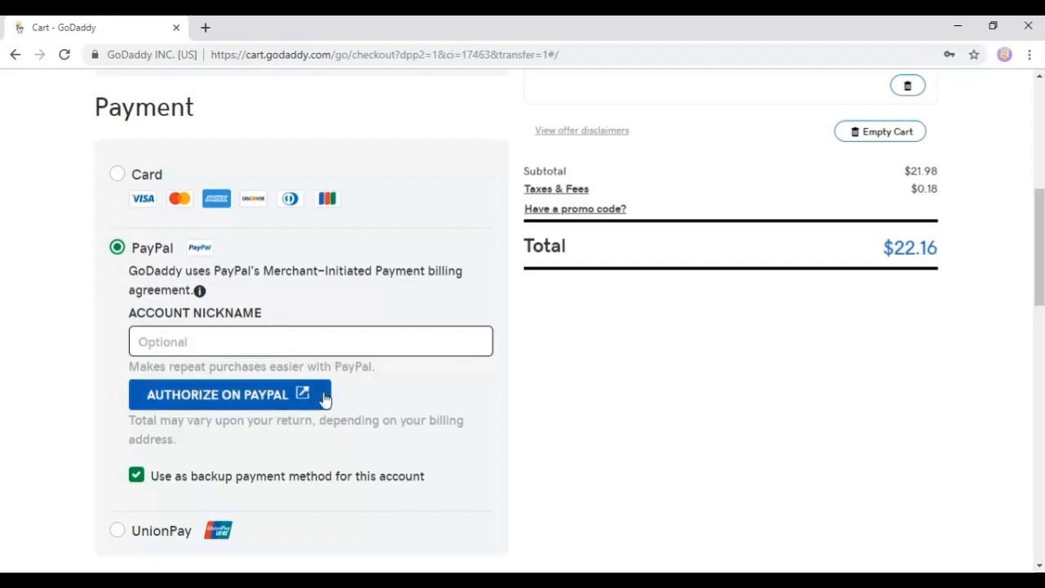
{"action": "scroll", "scroll_direction": "down", "scroll_amount": 3}
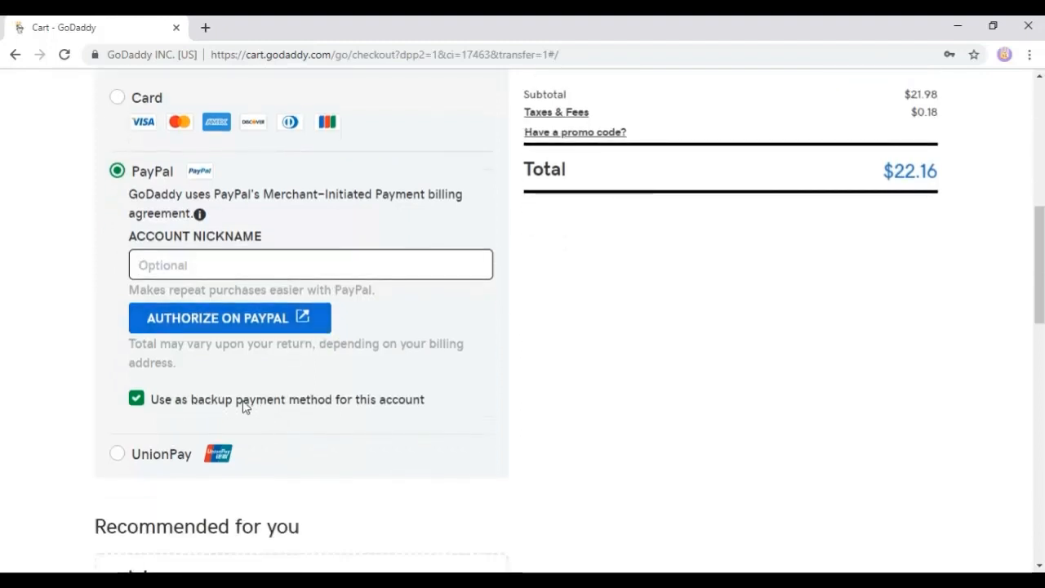
{"action": "scroll", "scroll_direction": "down", "scroll_amount": 3}
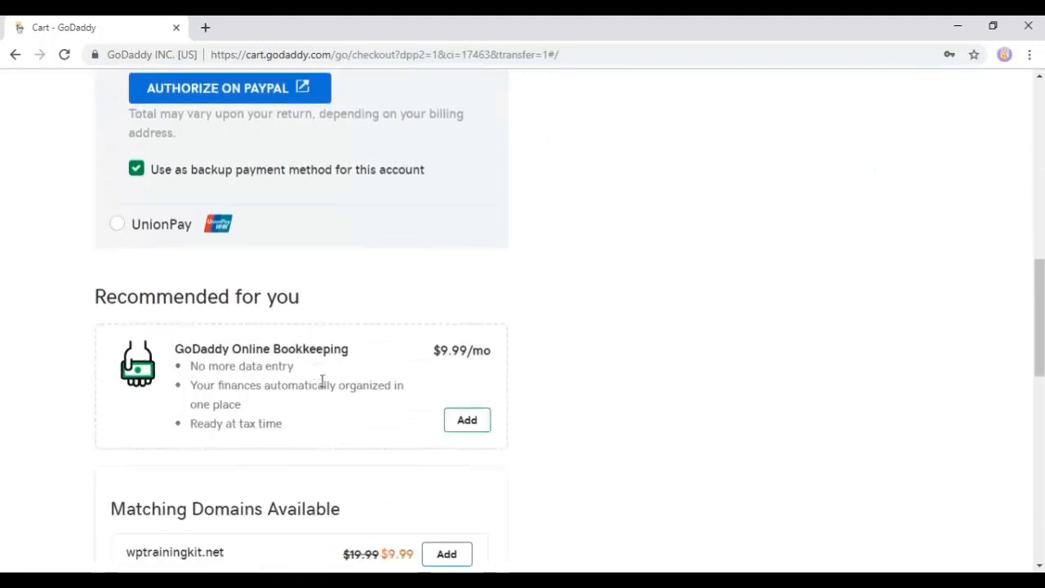
{"action": "scroll", "scroll_direction": "down", "scroll_amount": 3}
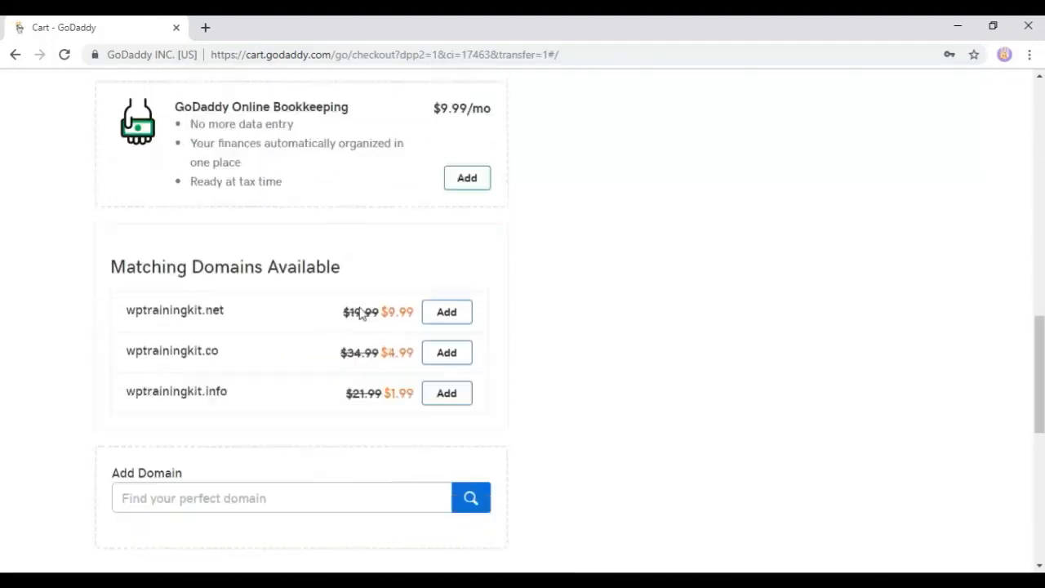
{"action": "scroll", "scroll_direction": "down", "scroll_amount": 3}
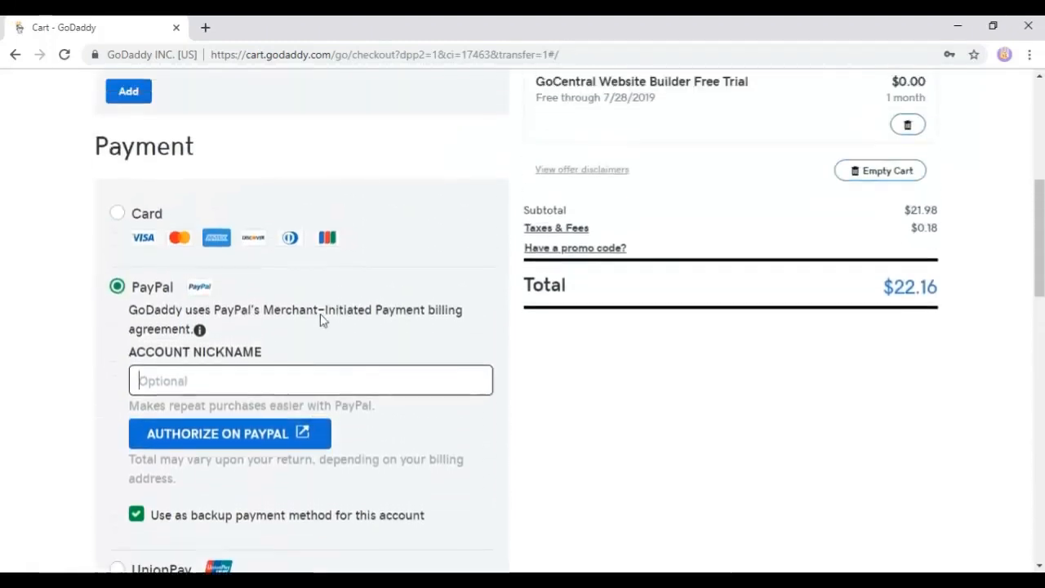
{"action": "scroll", "scroll_direction": "down", "scroll_amount": 3}
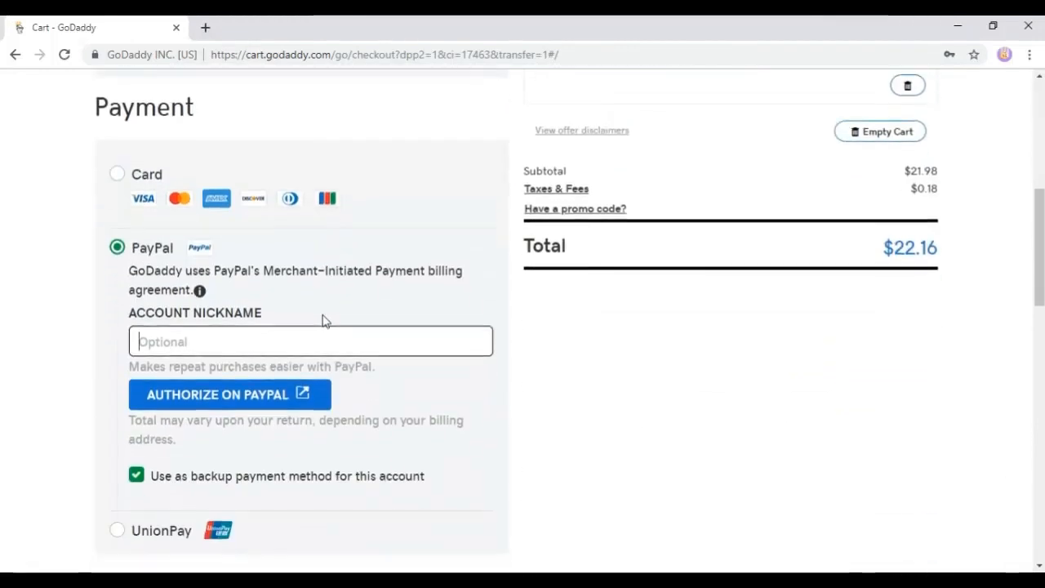
{"action": "mouse_move", "coordinate": [294, 398]}
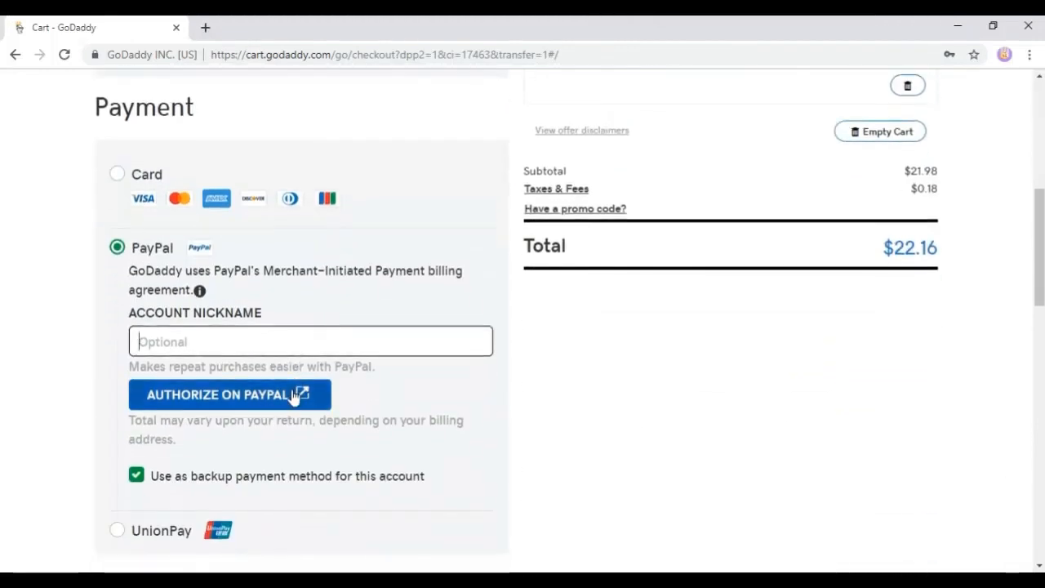
{"action": "mouse_move", "coordinate": [301, 392]}
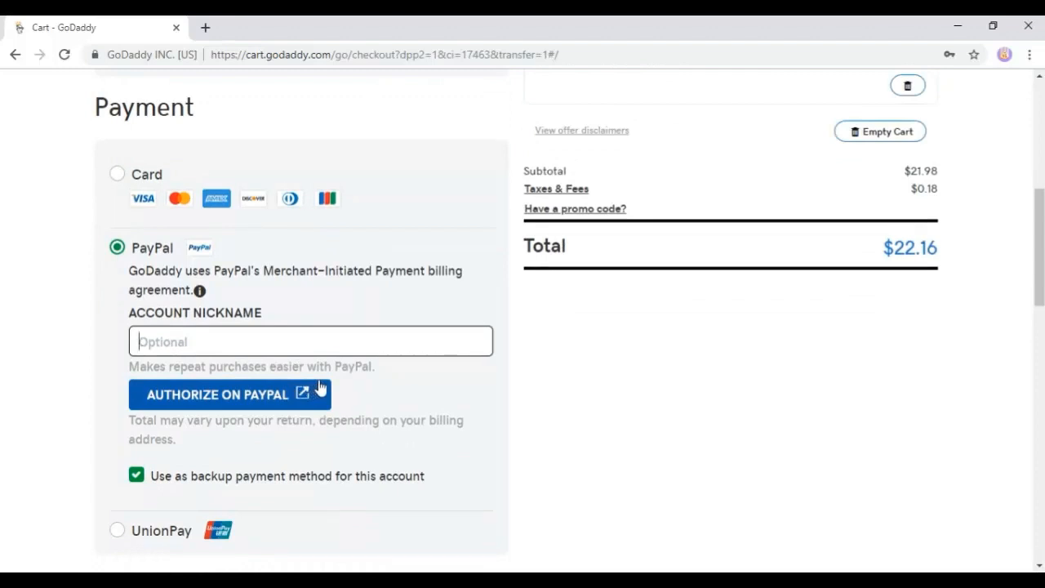
{"action": "scroll", "scroll_direction": "down", "scroll_amount": 3}
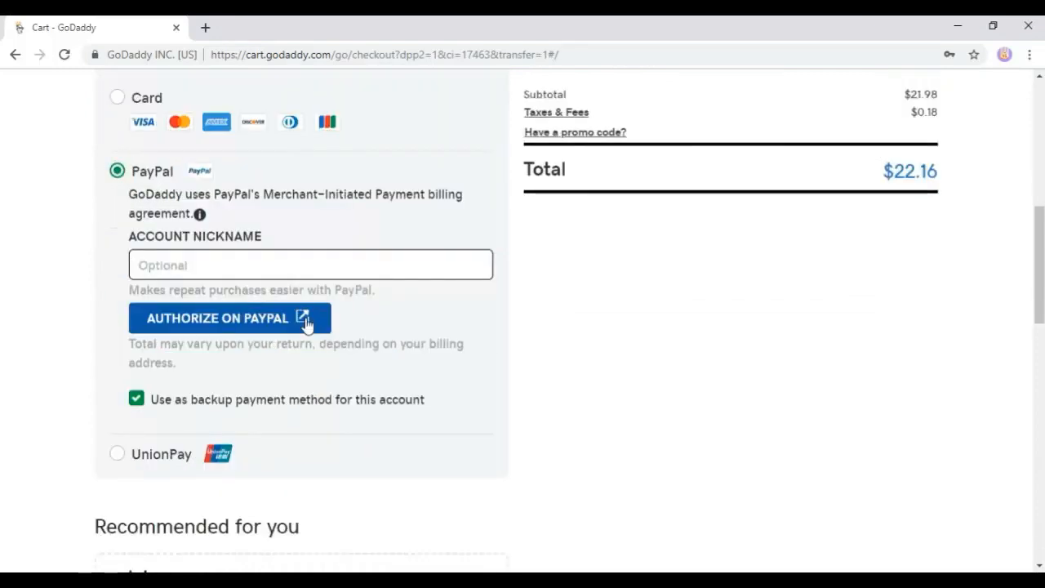
Authorize on PayPal and log in with the account email and password.
{"action": "left_click", "coordinate": [217, 317]}
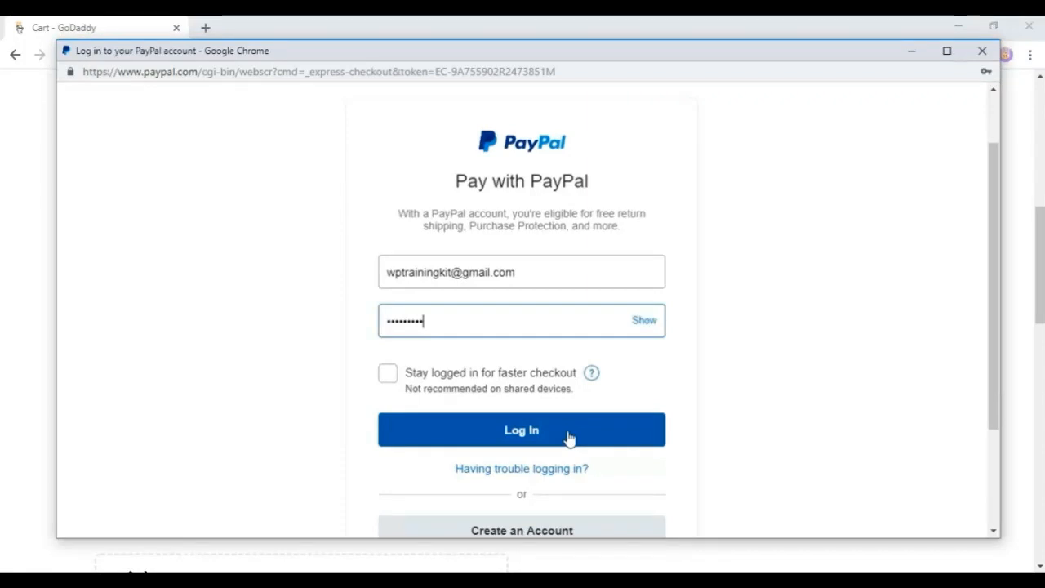
{"action": "left_click", "coordinate": [521, 430]}
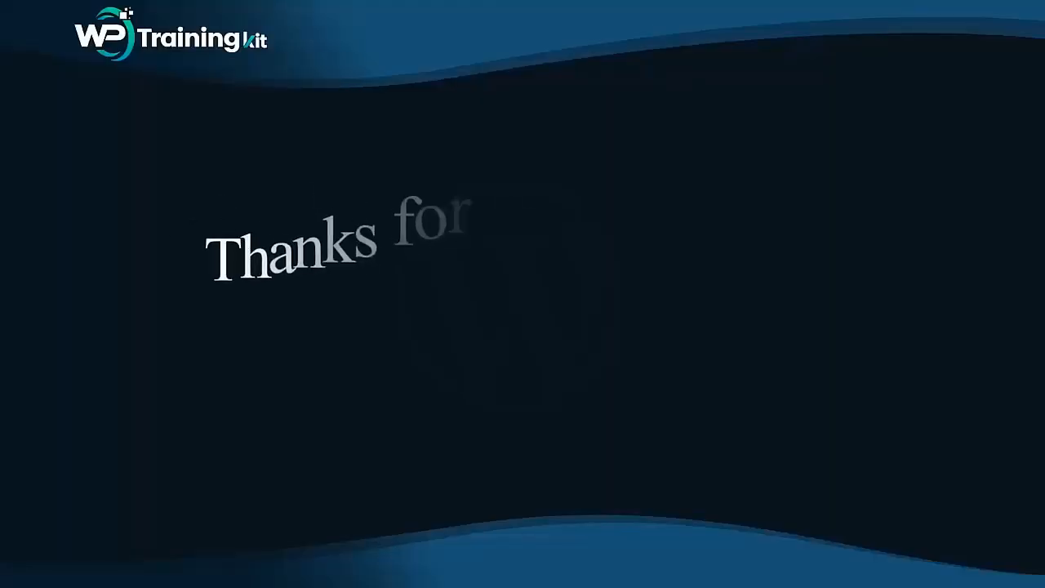